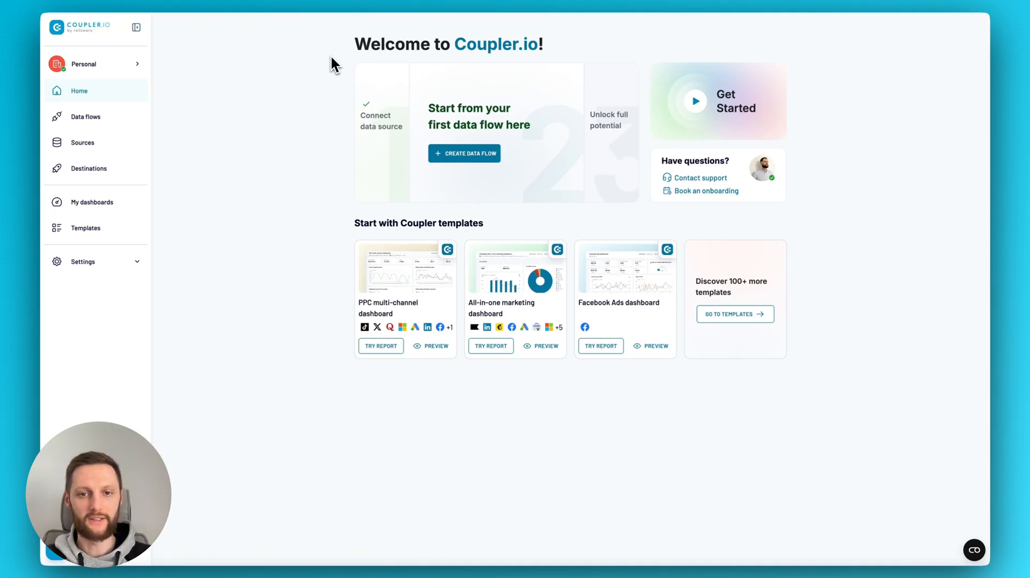
mouse_move(93, 99)
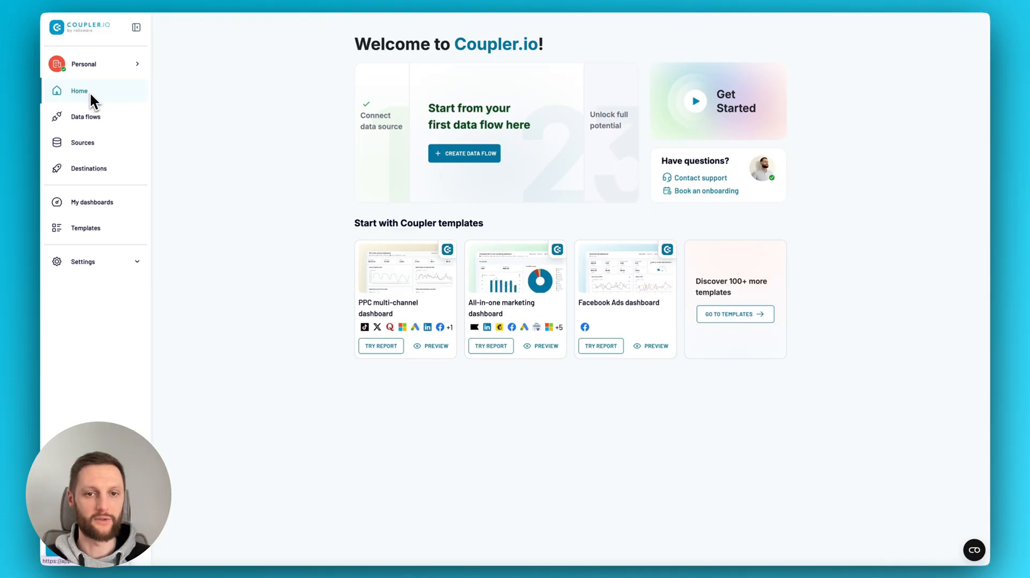
mouse_move(314, 86)
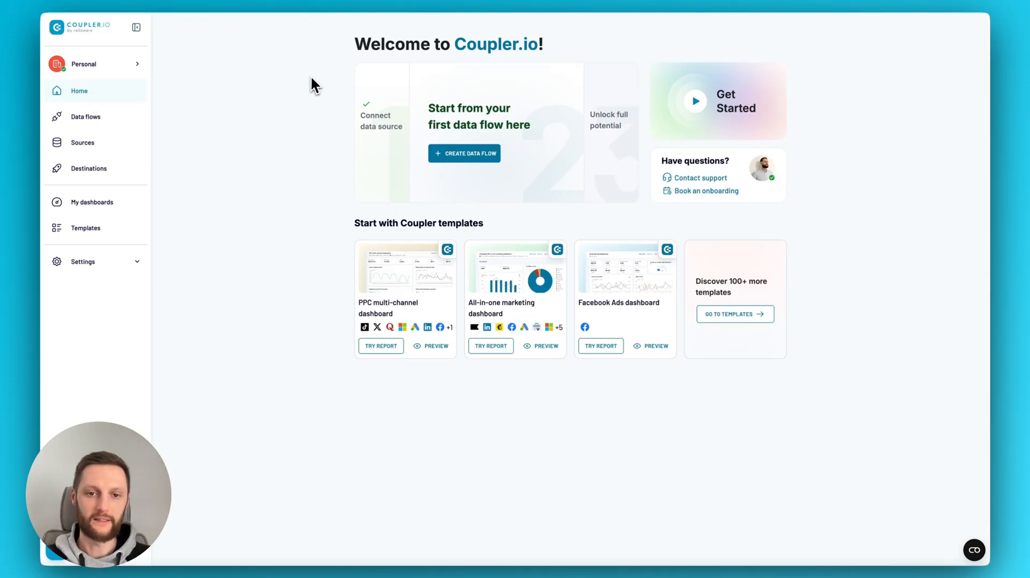
mouse_move(384, 167)
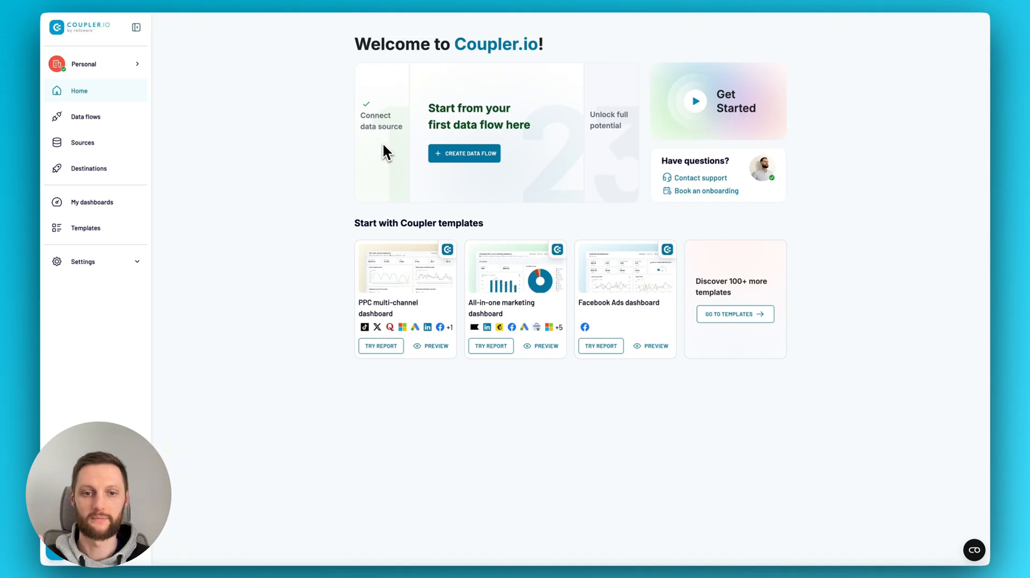
mouse_move(378, 162)
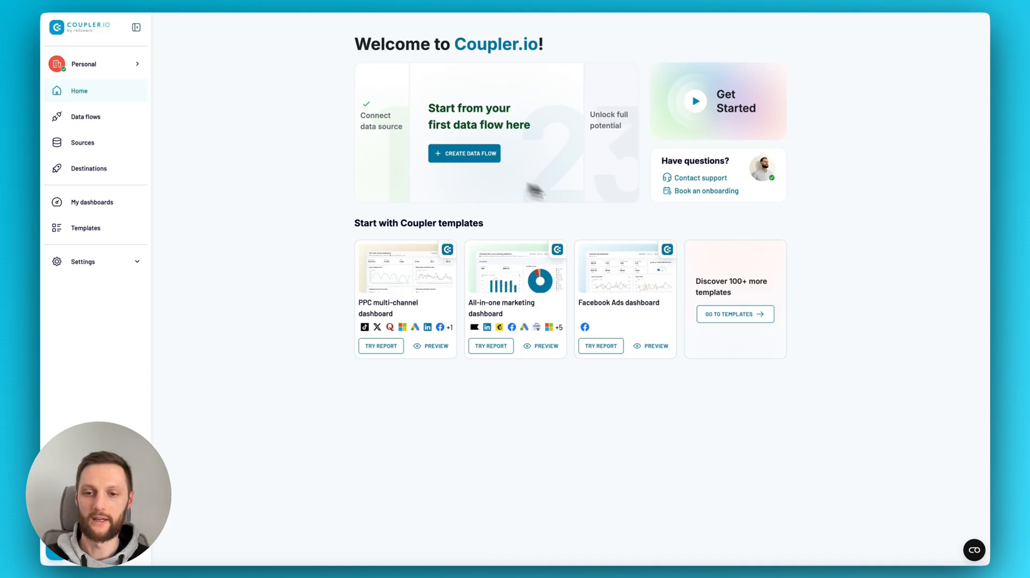
mouse_move(710, 188)
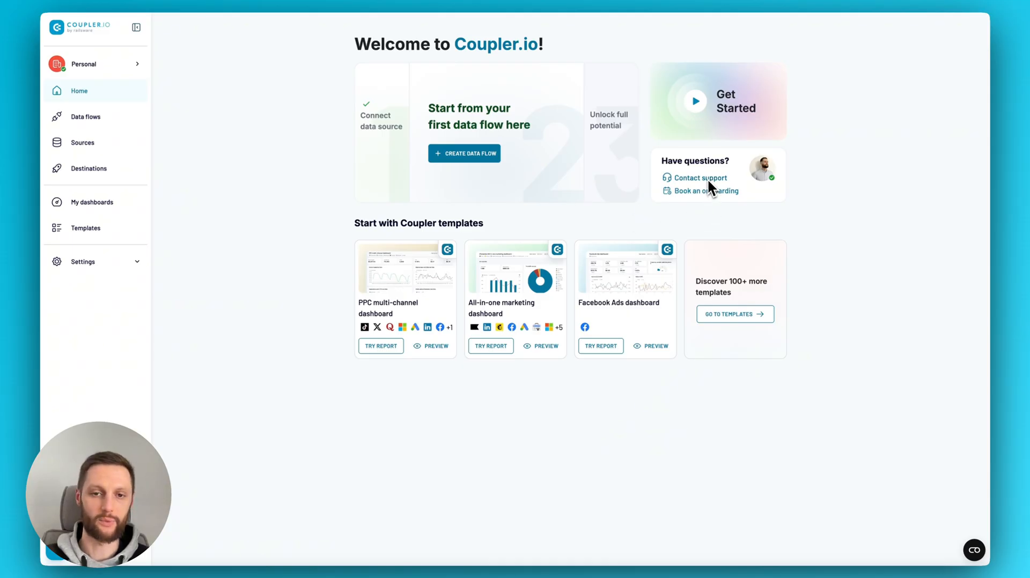
mouse_move(710, 212)
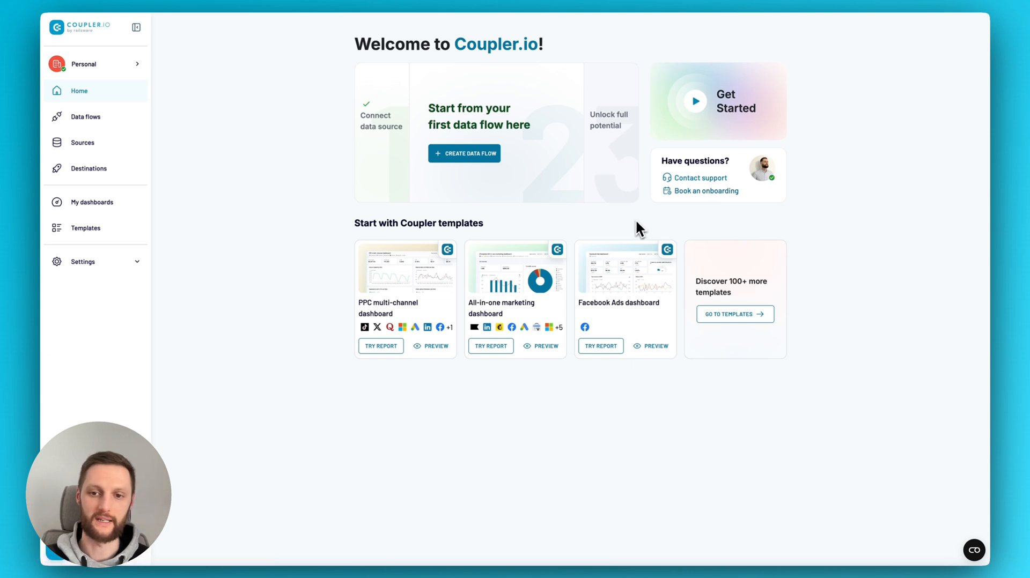
mouse_move(322, 198)
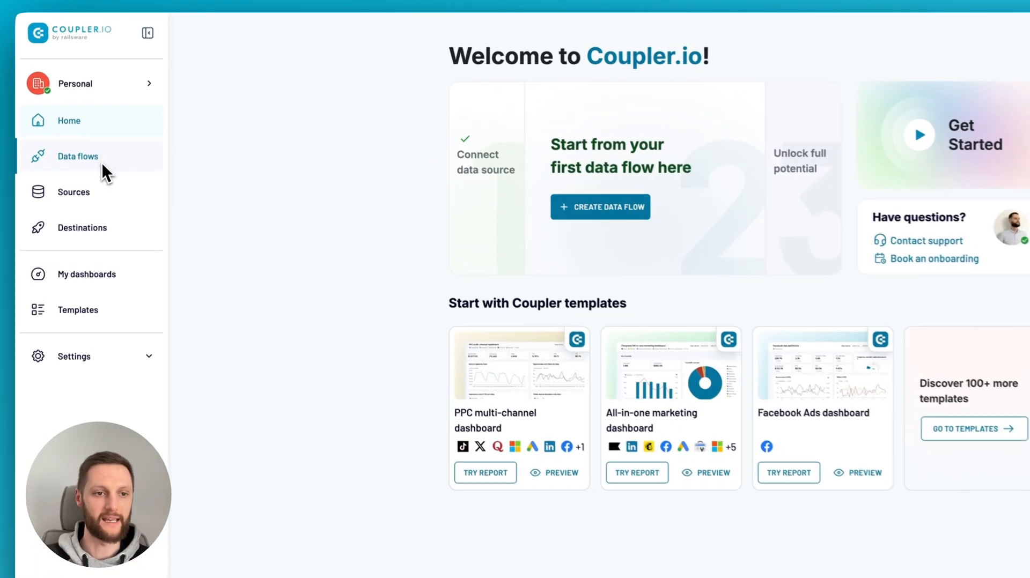
Go to the Data flows section, which lists no data flows yet.
left_click(77, 155)
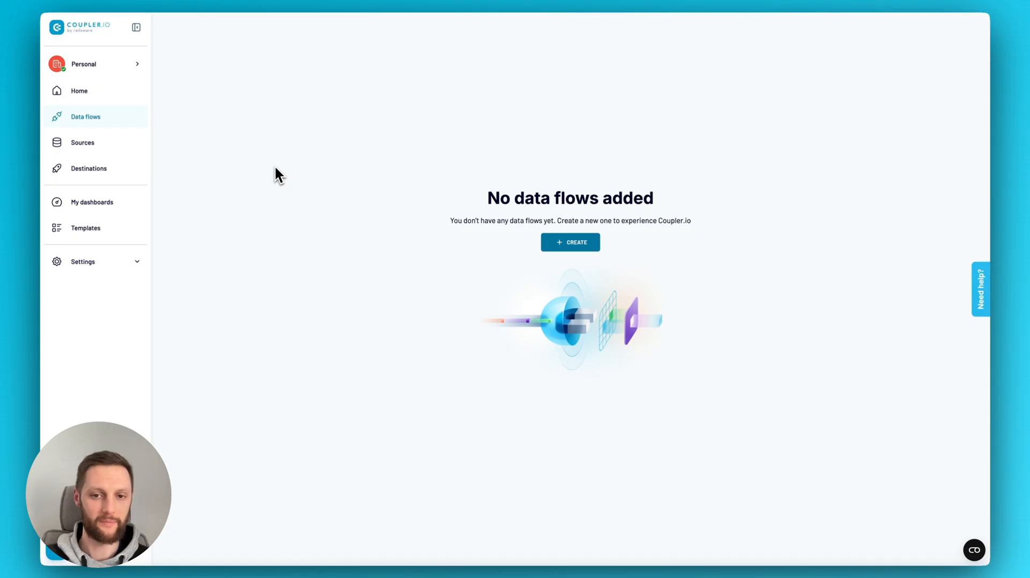
mouse_move(331, 191)
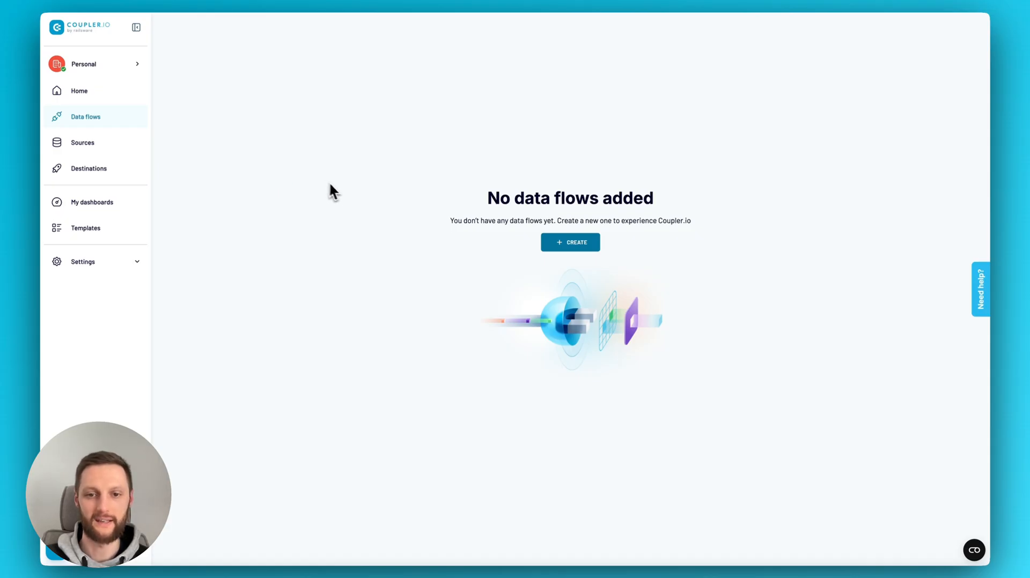
mouse_move(340, 194)
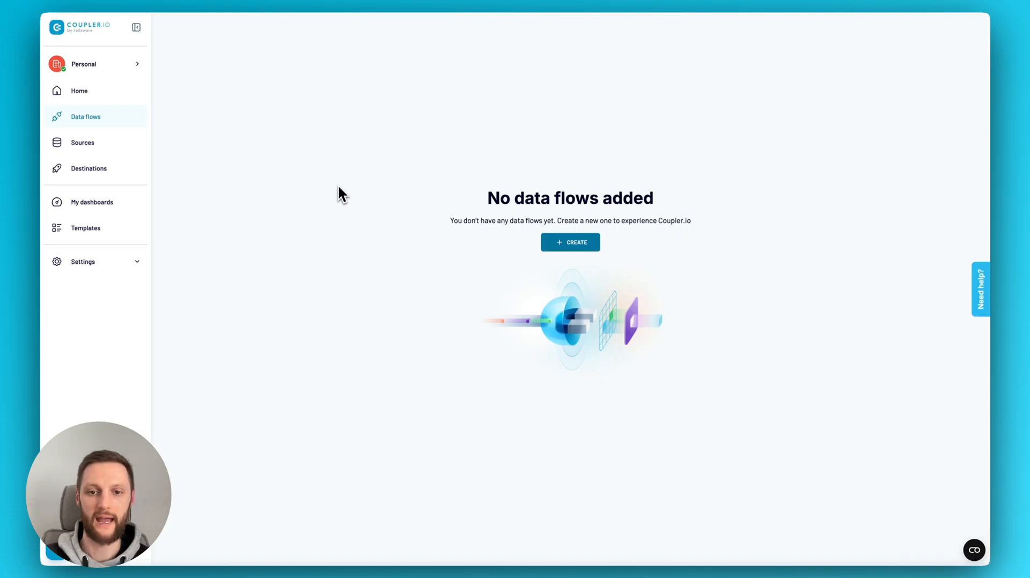
mouse_move(453, 206)
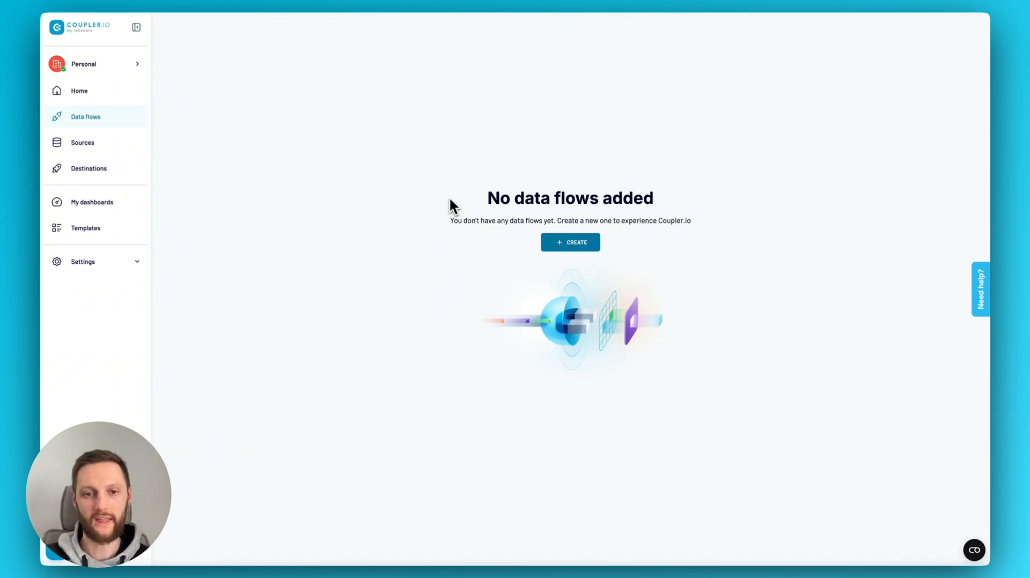
mouse_move(406, 217)
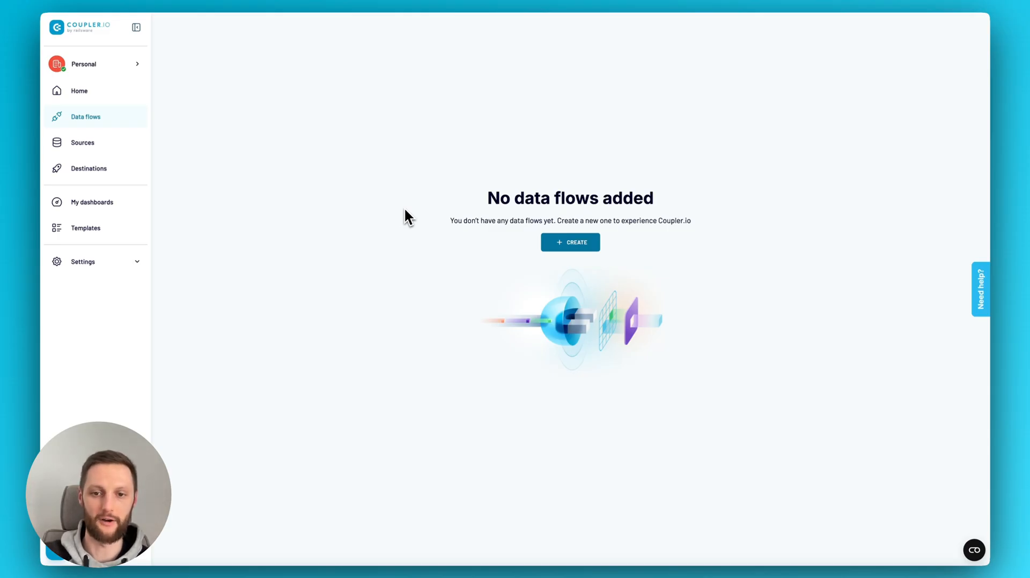
mouse_move(579, 275)
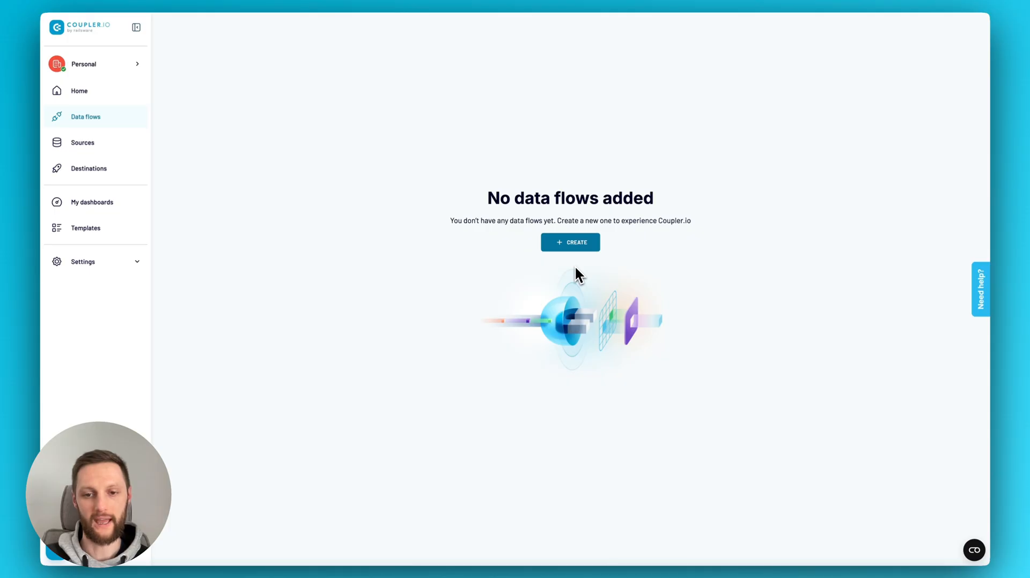
mouse_move(533, 269)
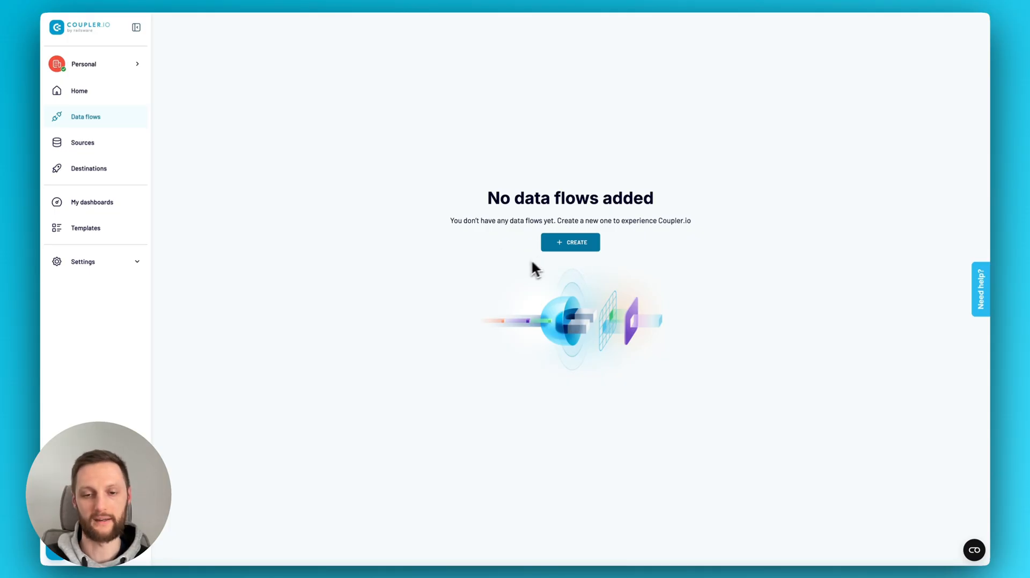
Create a new untitled data flow, landing on the data source catalogue.
left_click(570, 241)
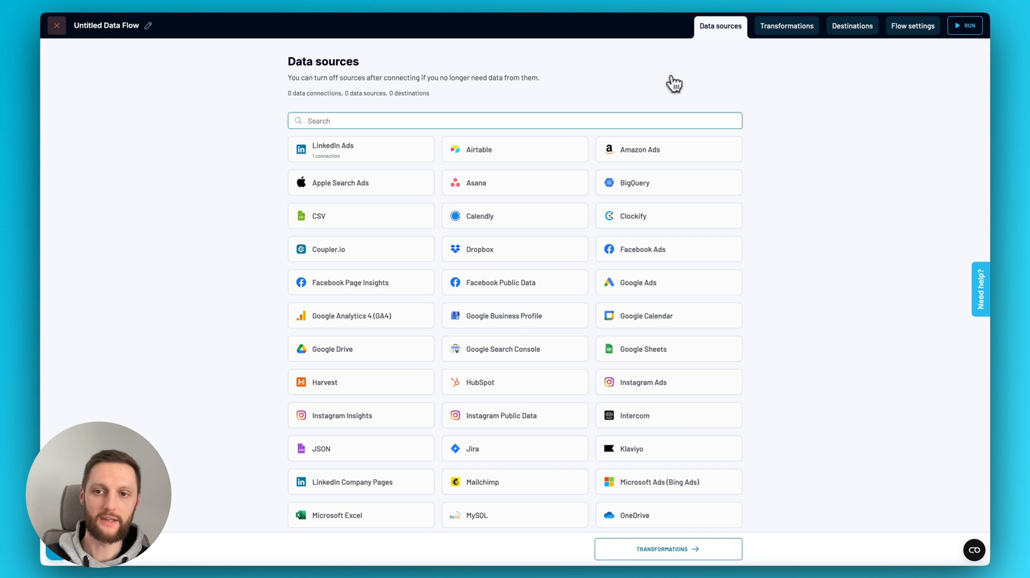
mouse_move(724, 56)
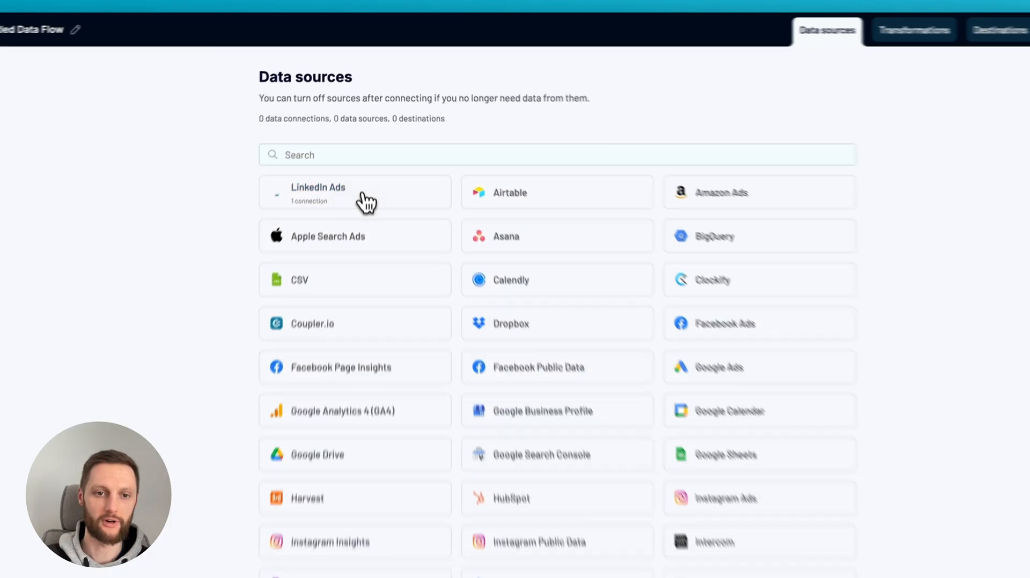
Add LinkedIn Ads as source with one ad account, last 60 days daily, six metrics by Campaign.
left_click(355, 193)
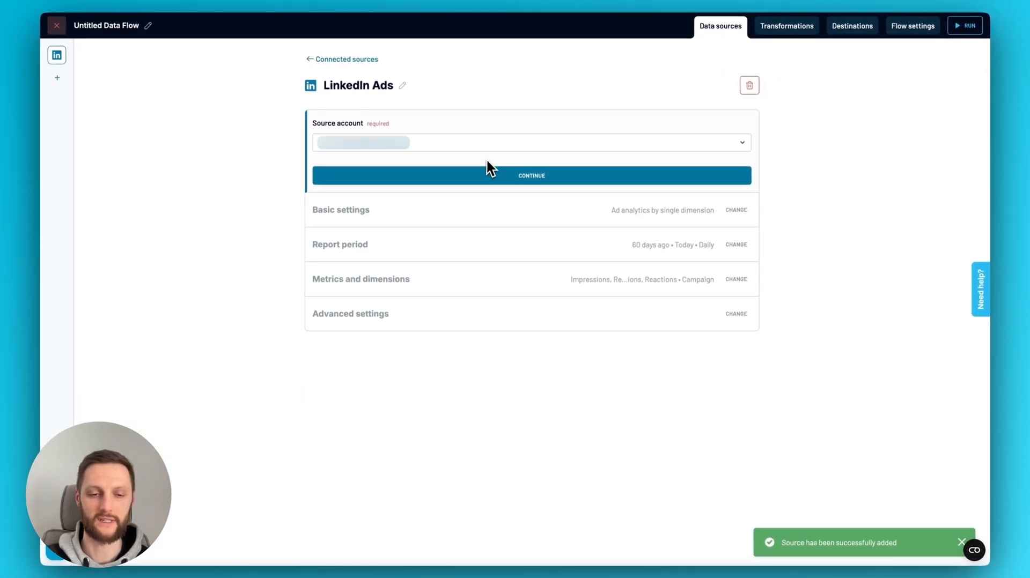
left_click(531, 176)
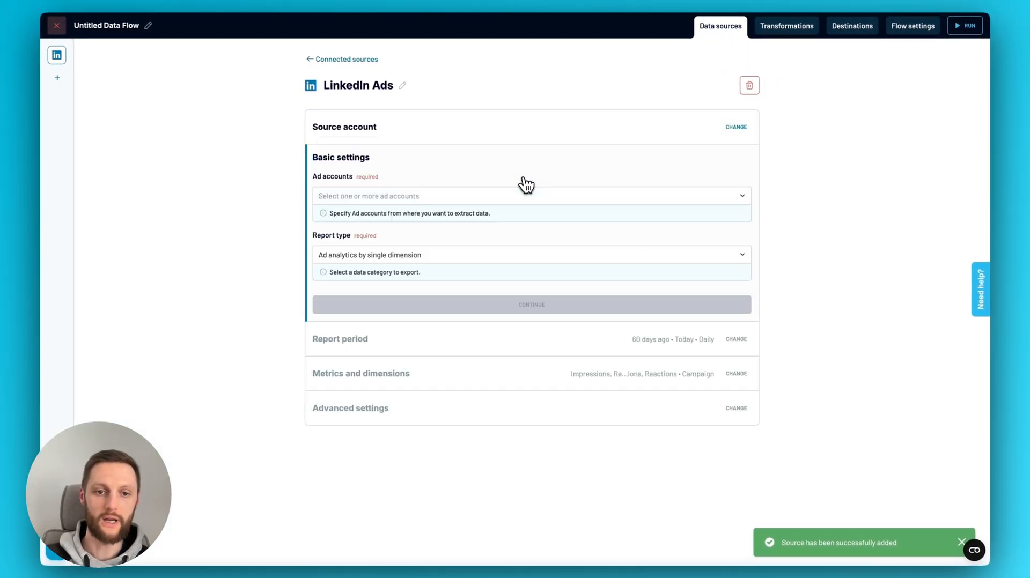
left_click(531, 196)
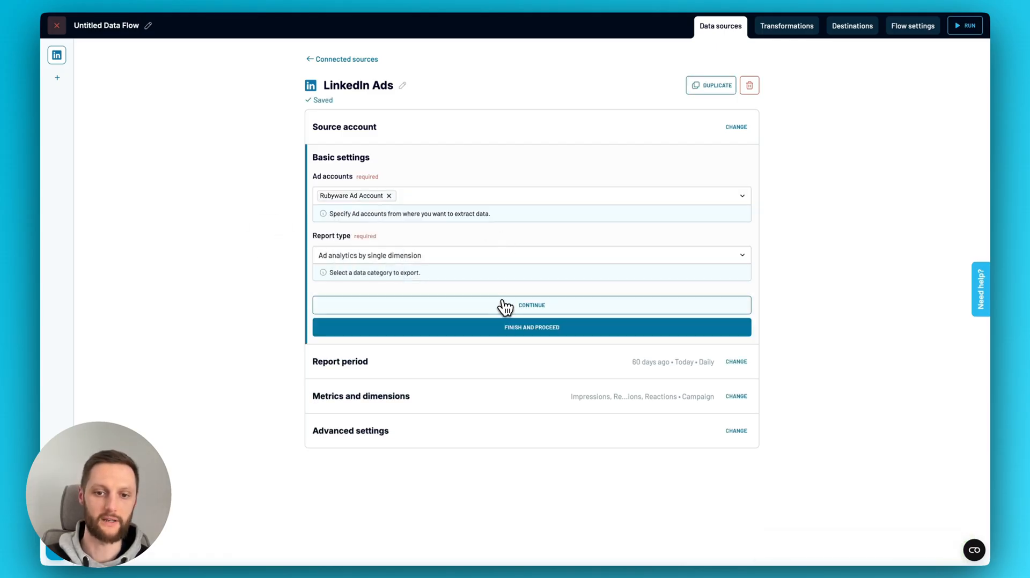
left_click(531, 304)
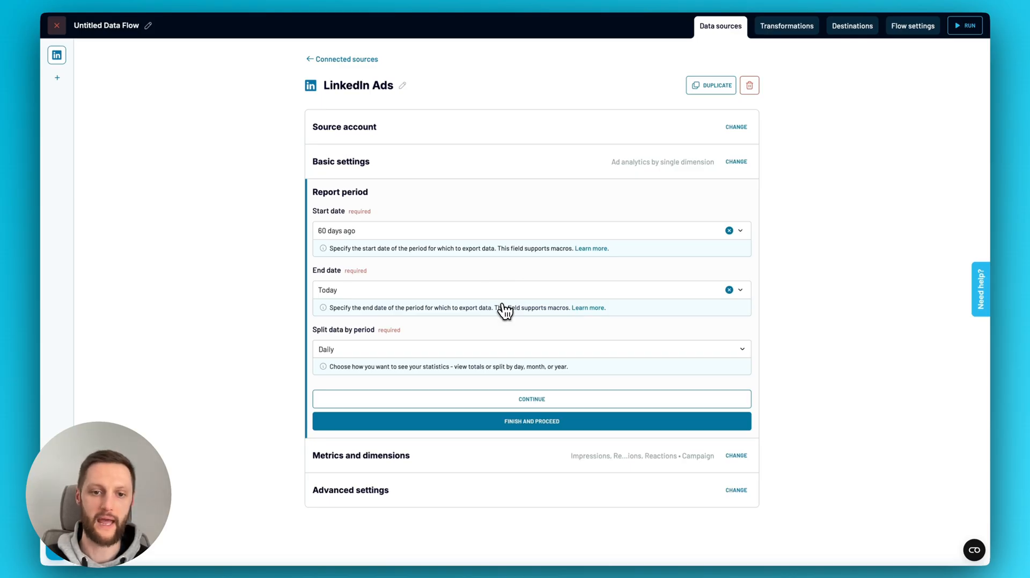
mouse_move(421, 255)
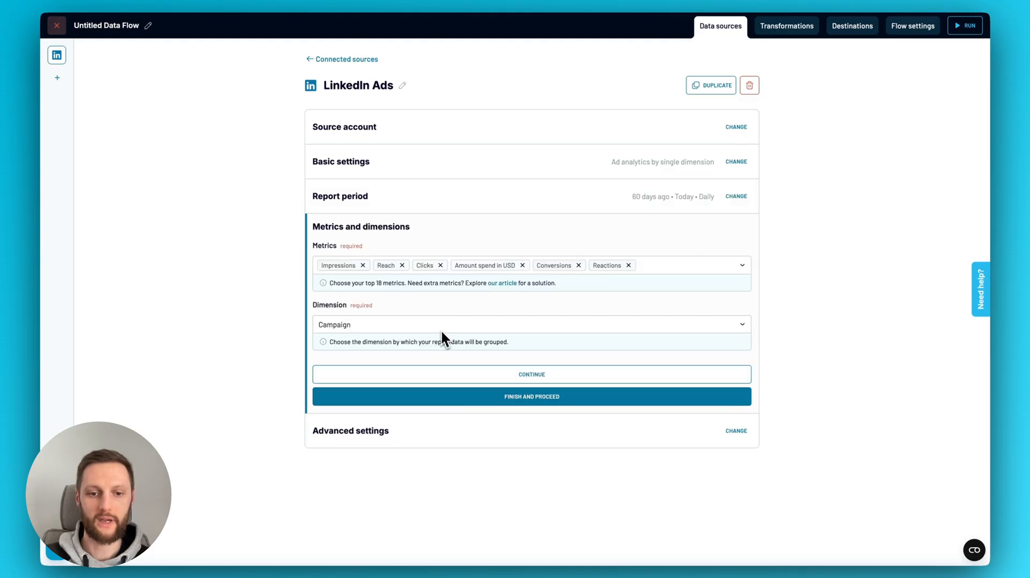
left_click(531, 375)
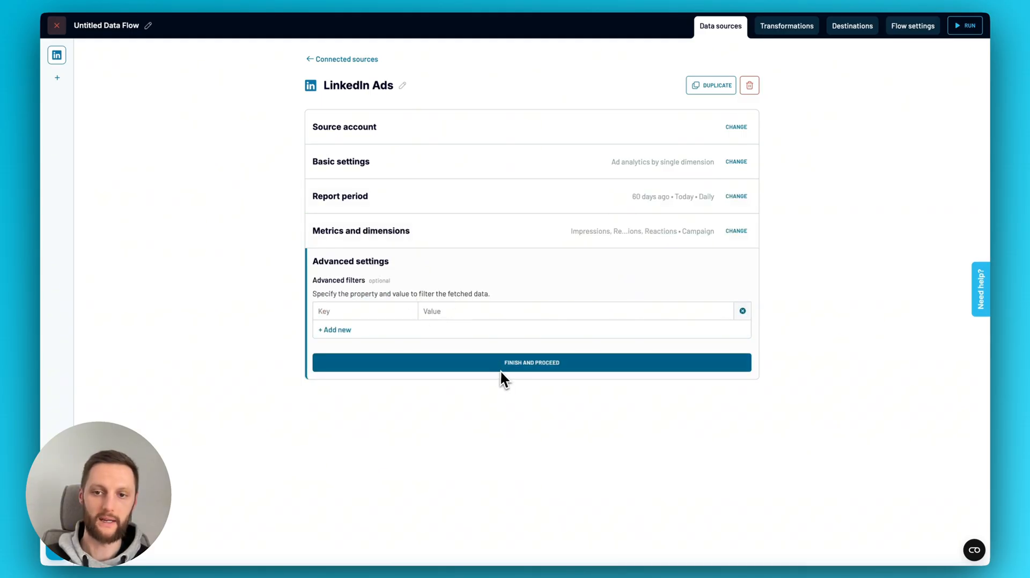
mouse_move(523, 296)
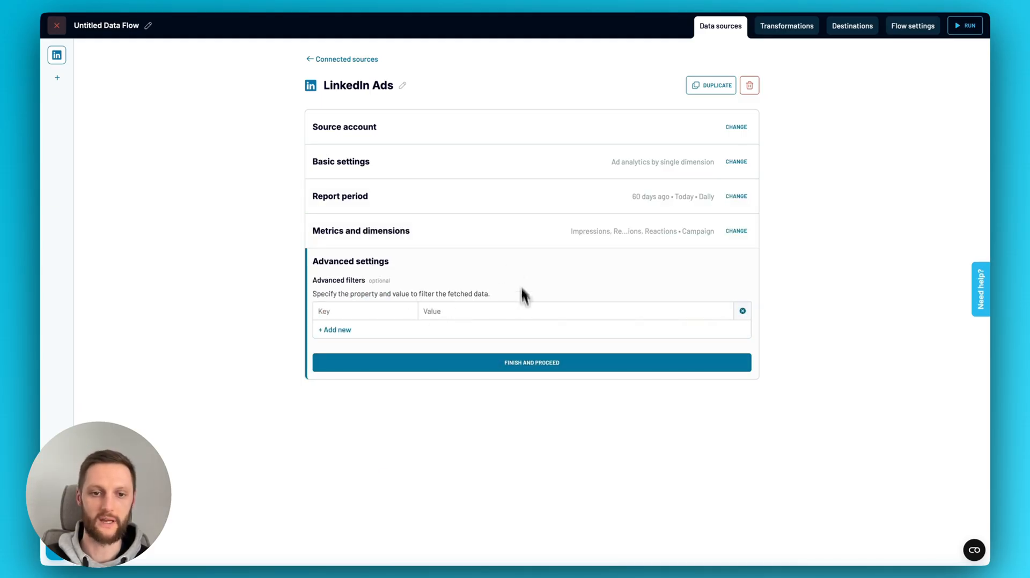
left_click(531, 362)
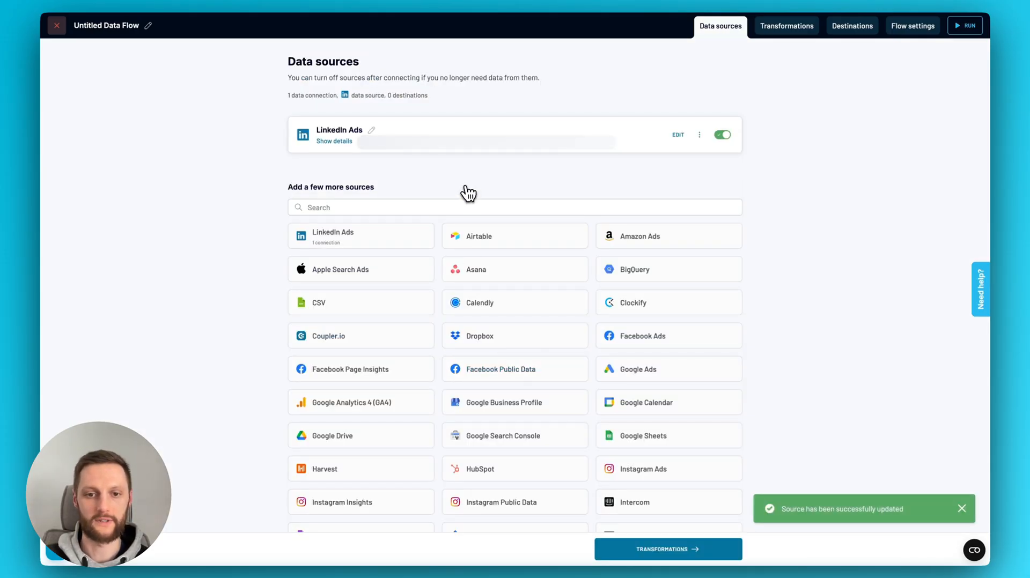
mouse_move(522, 178)
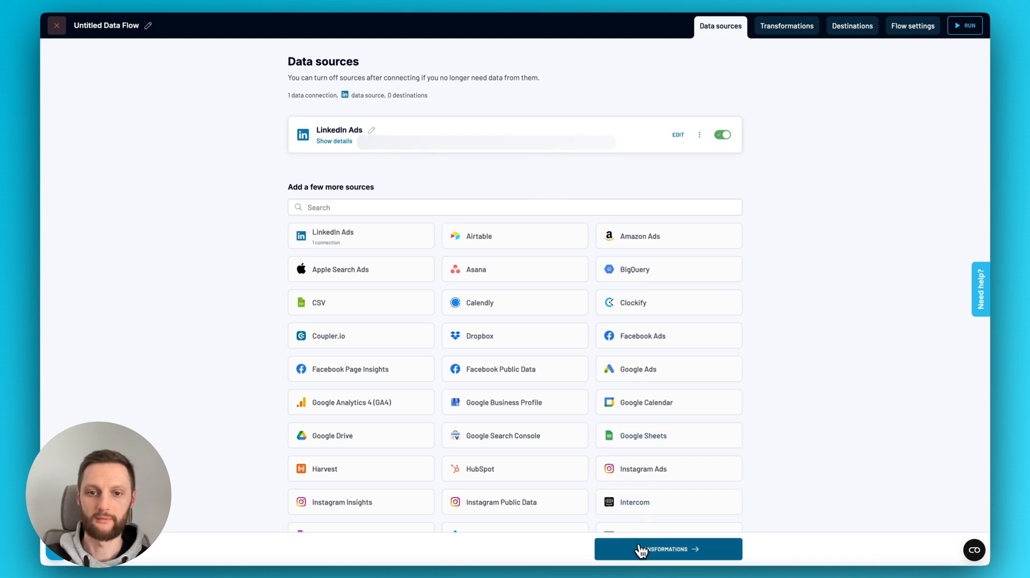
Move to the Transformations step and load the LinkedIn Ads data preview.
left_click(667, 549)
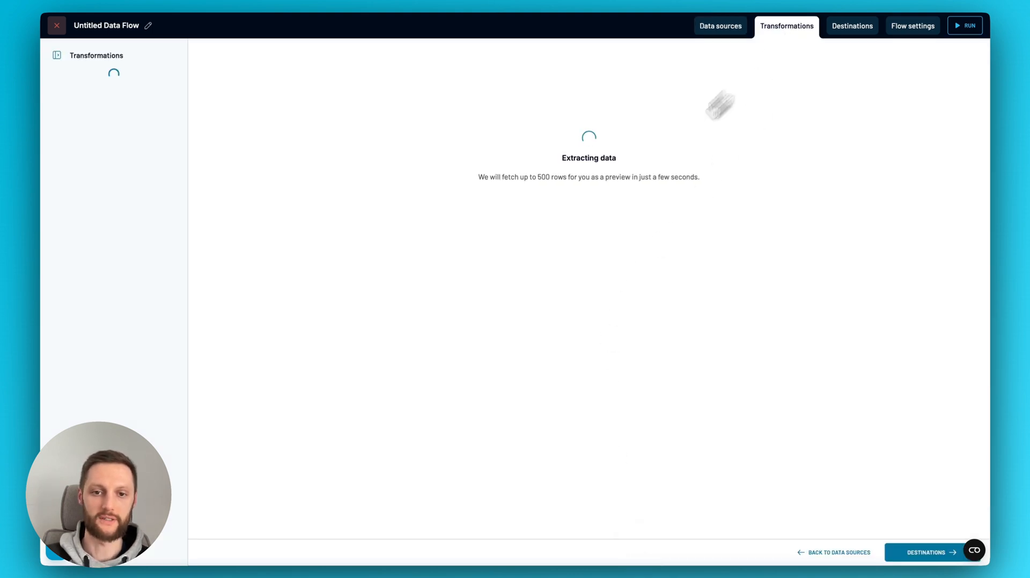
mouse_move(539, 307)
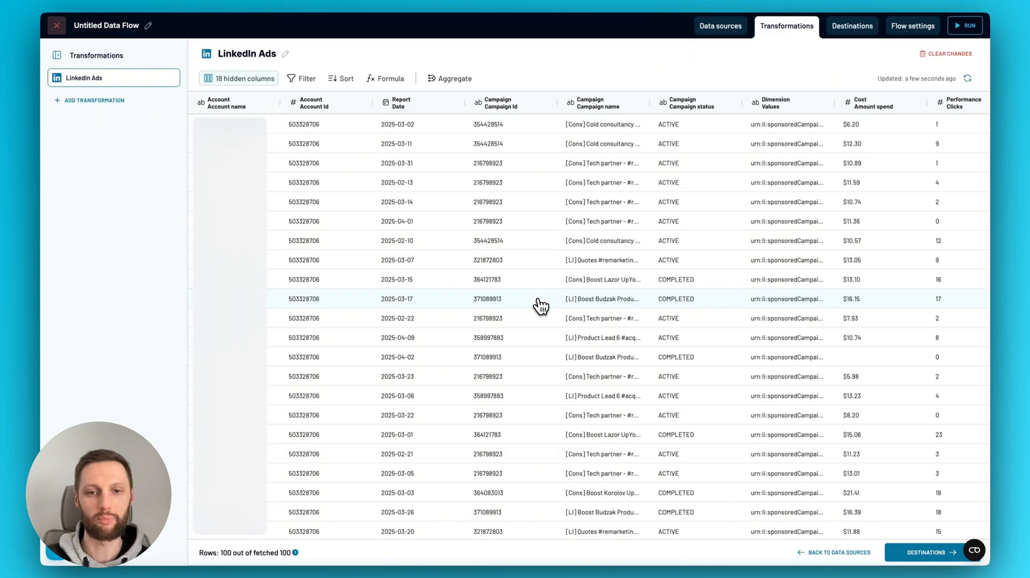
mouse_move(336, 162)
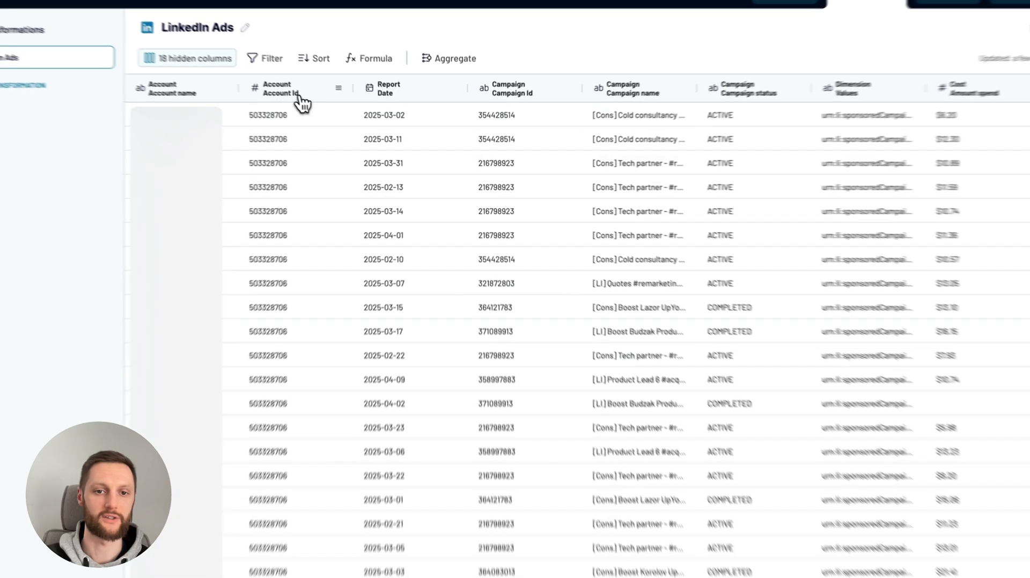
left_click(339, 90)
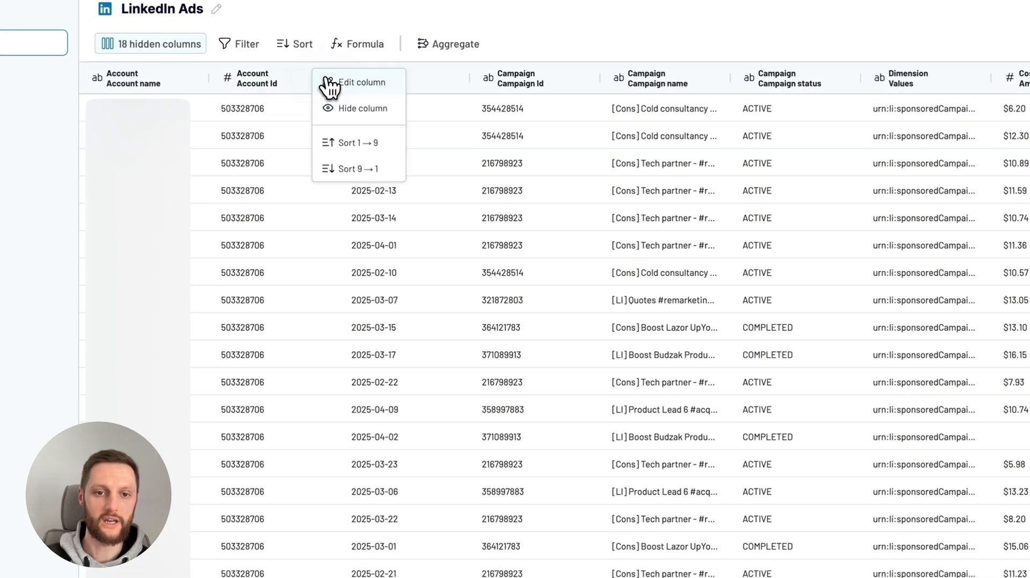
left_click(360, 81)
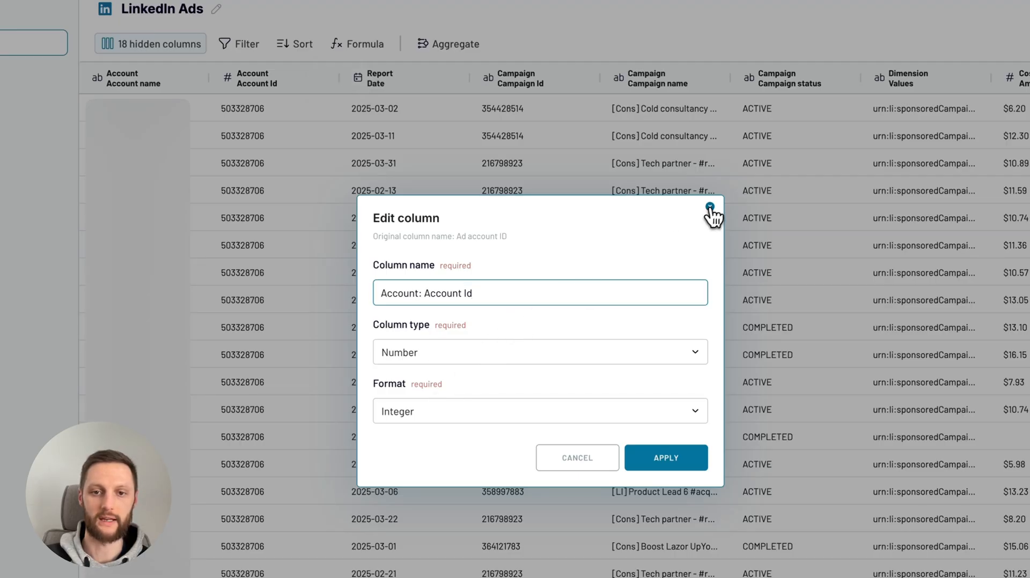
left_click(712, 214)
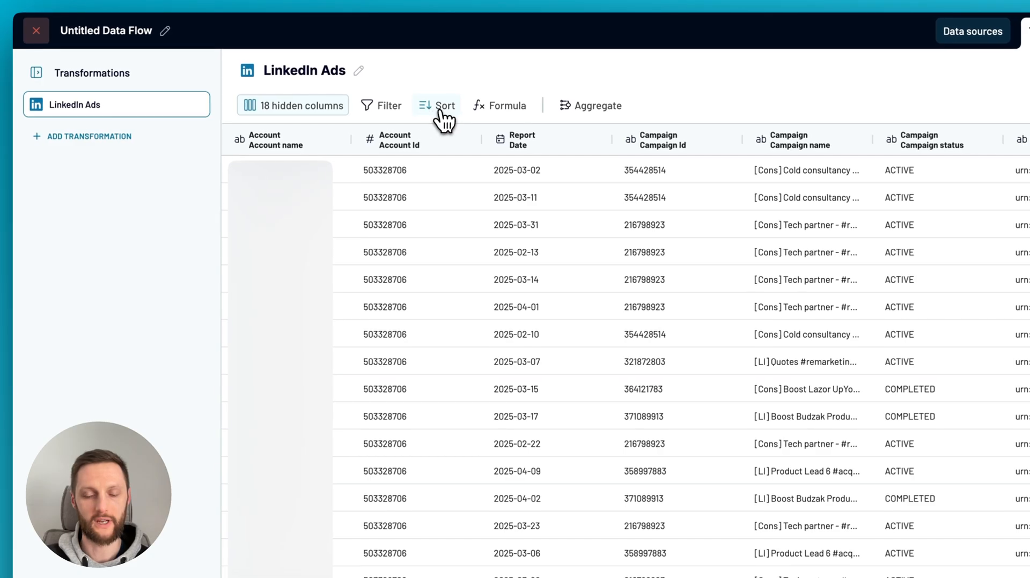
mouse_move(501, 106)
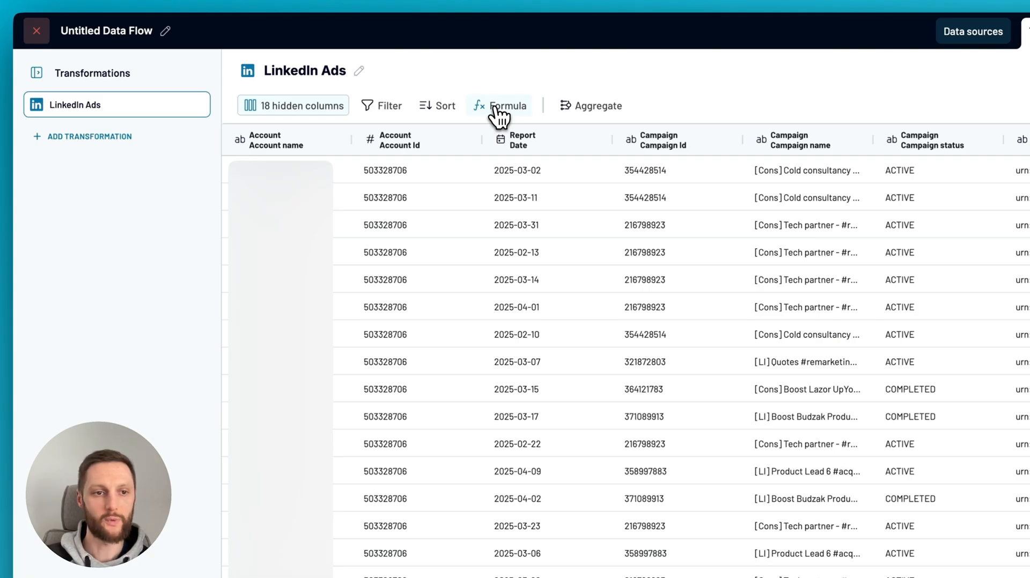
mouse_move(117, 152)
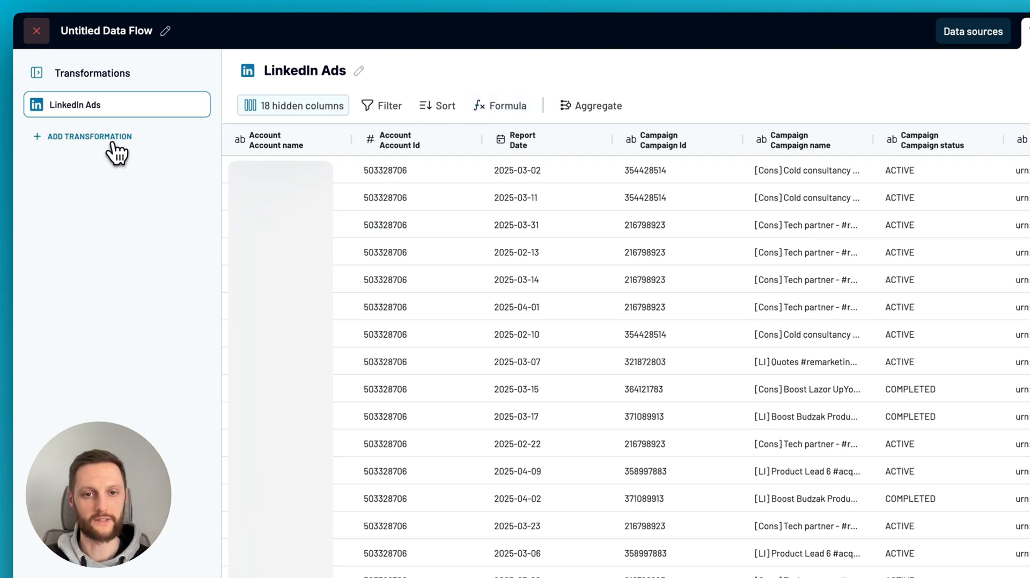
left_click(89, 136)
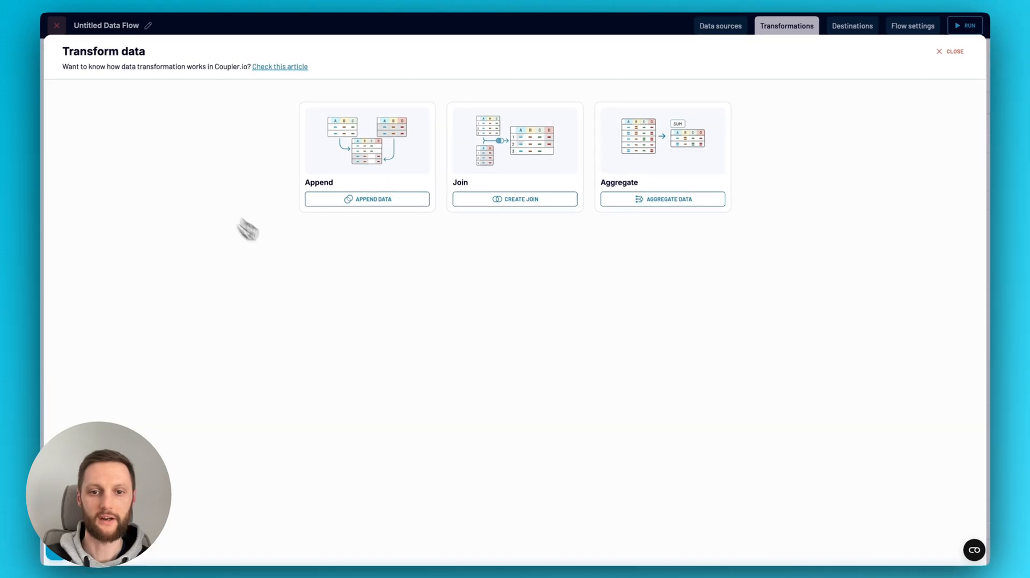
mouse_move(408, 245)
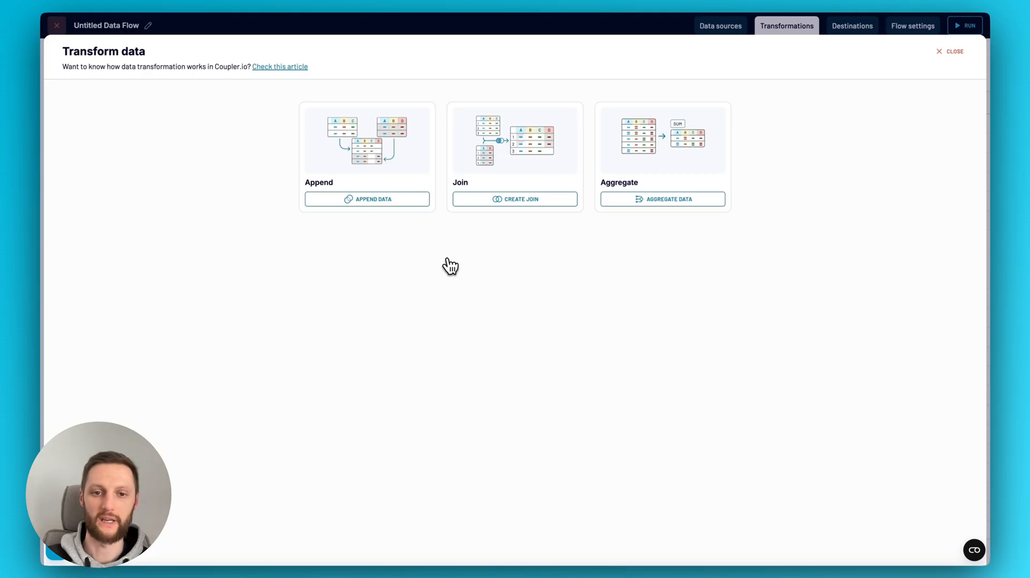
mouse_move(660, 186)
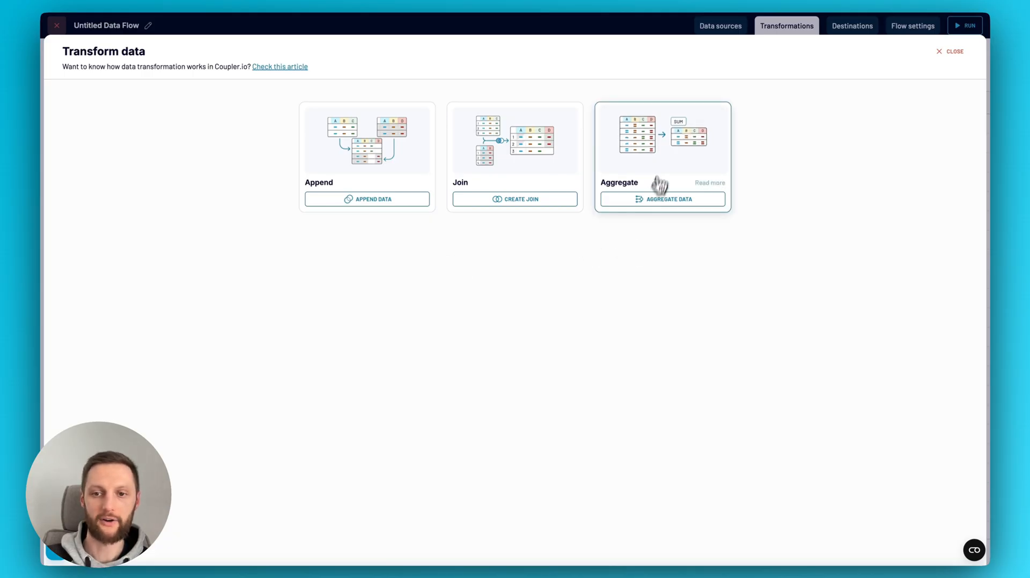
mouse_move(663, 284)
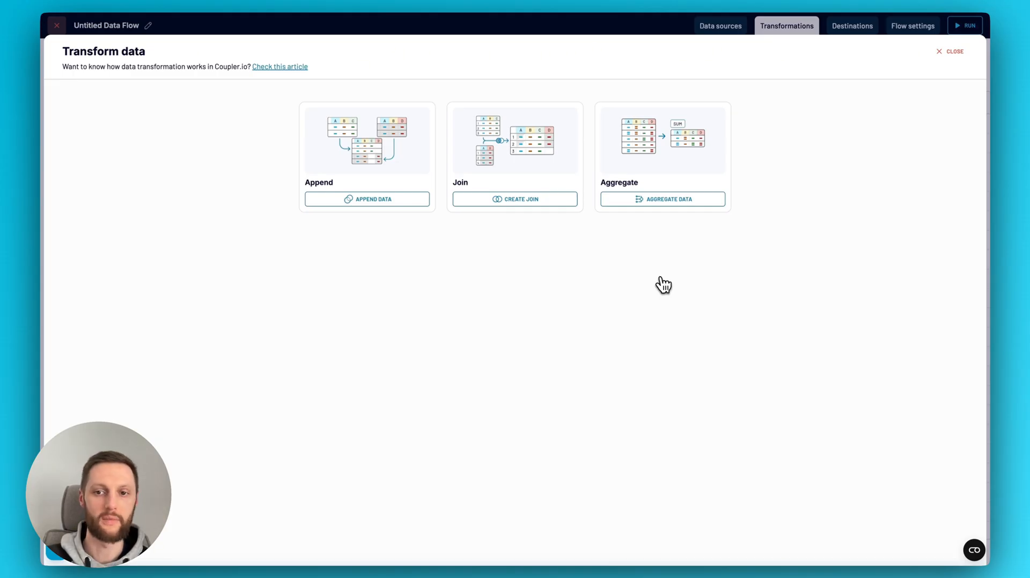
mouse_move(792, 159)
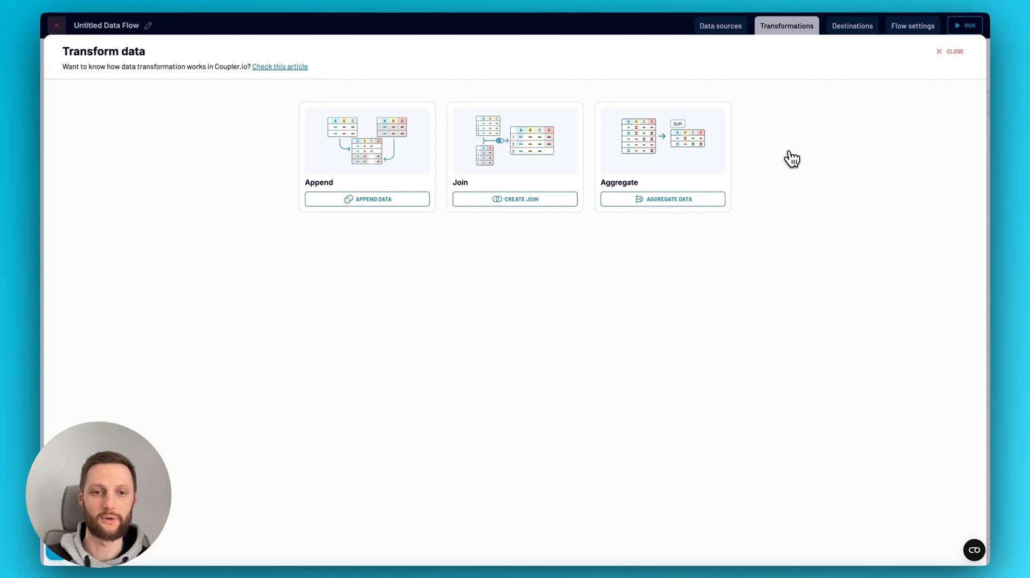
mouse_move(862, 139)
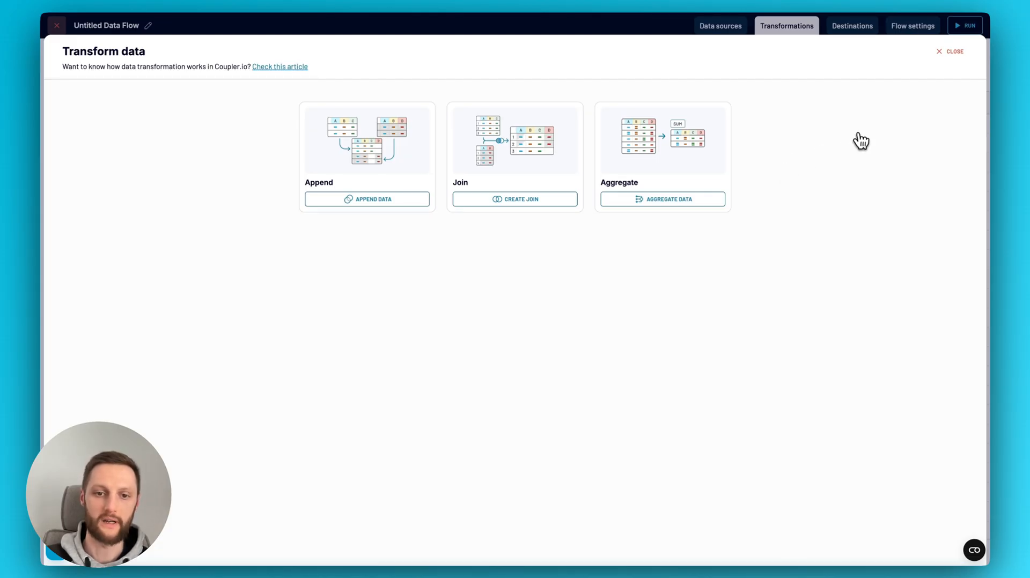
mouse_move(934, 80)
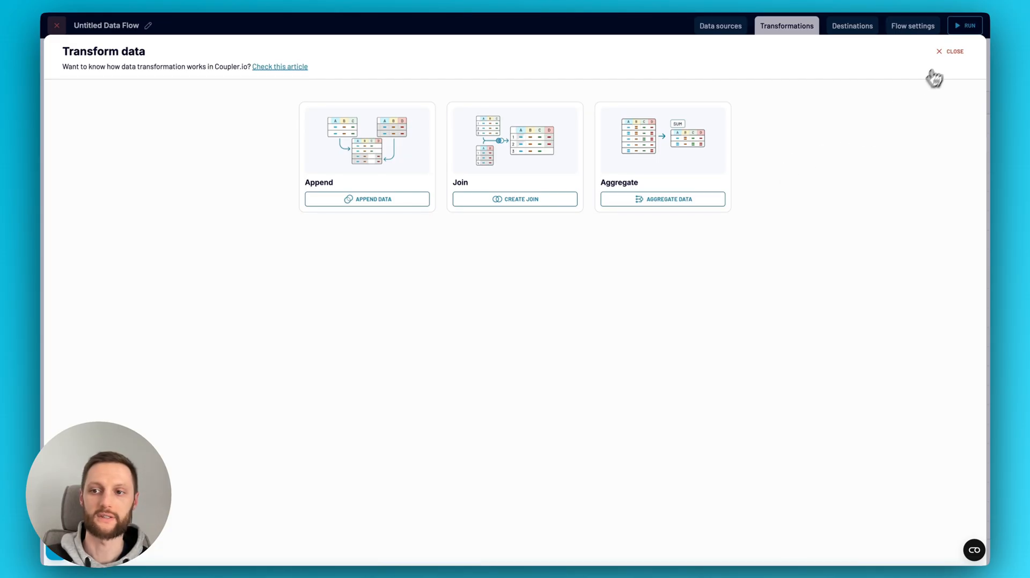
left_click(949, 52)
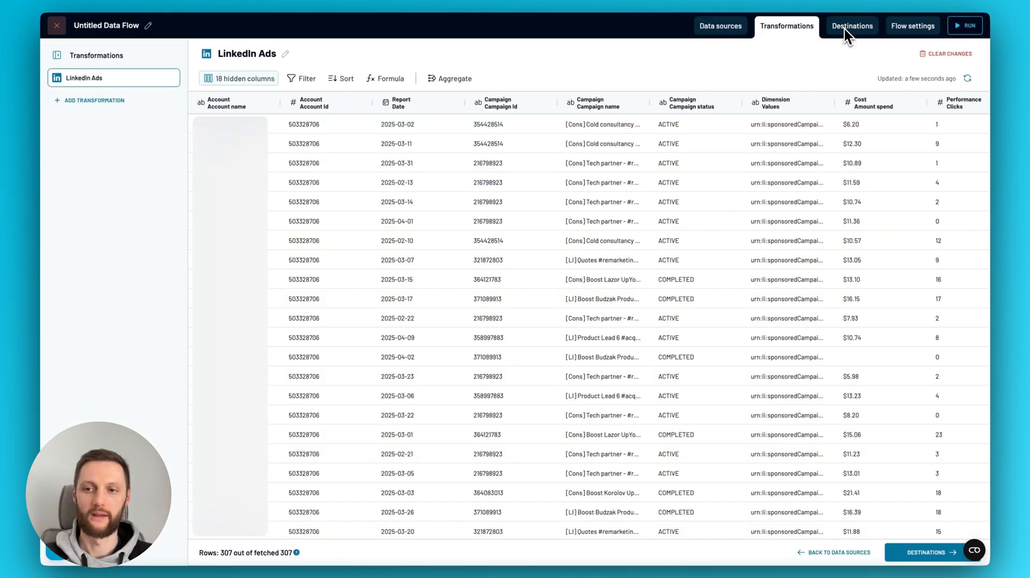
Add Google Sheets as the destination using the connected Google account.
left_click(851, 26)
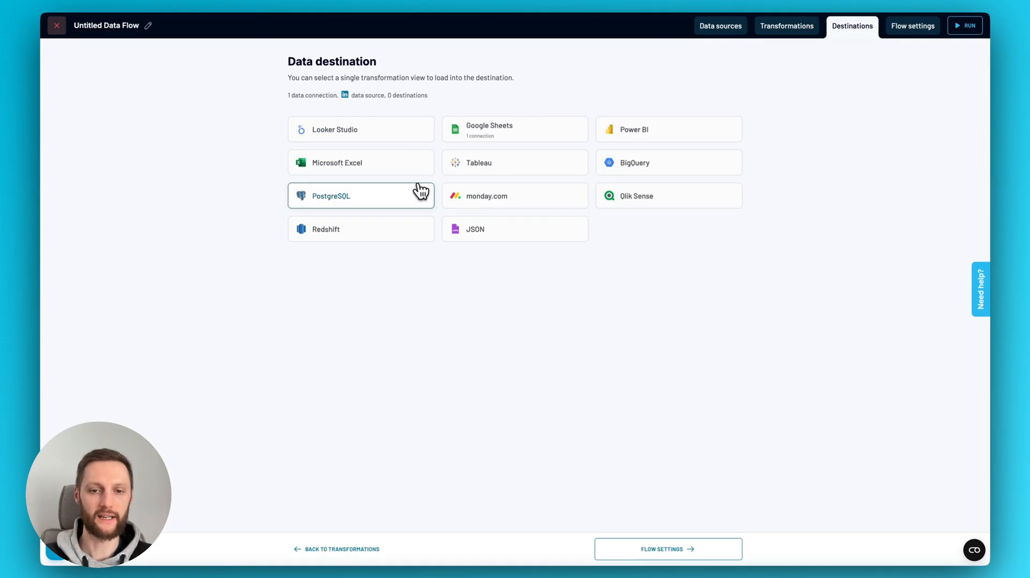
mouse_move(507, 137)
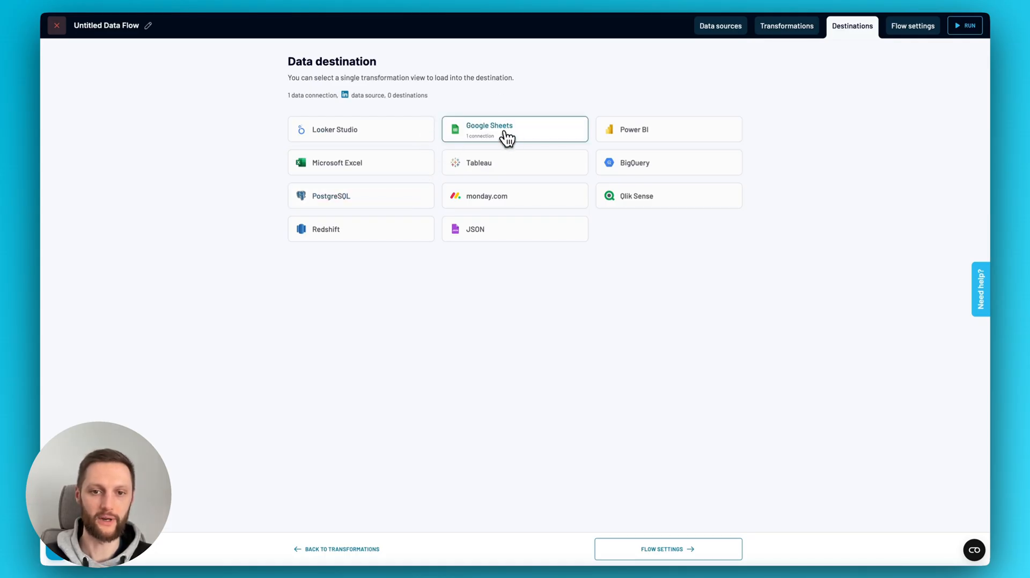
left_click(514, 128)
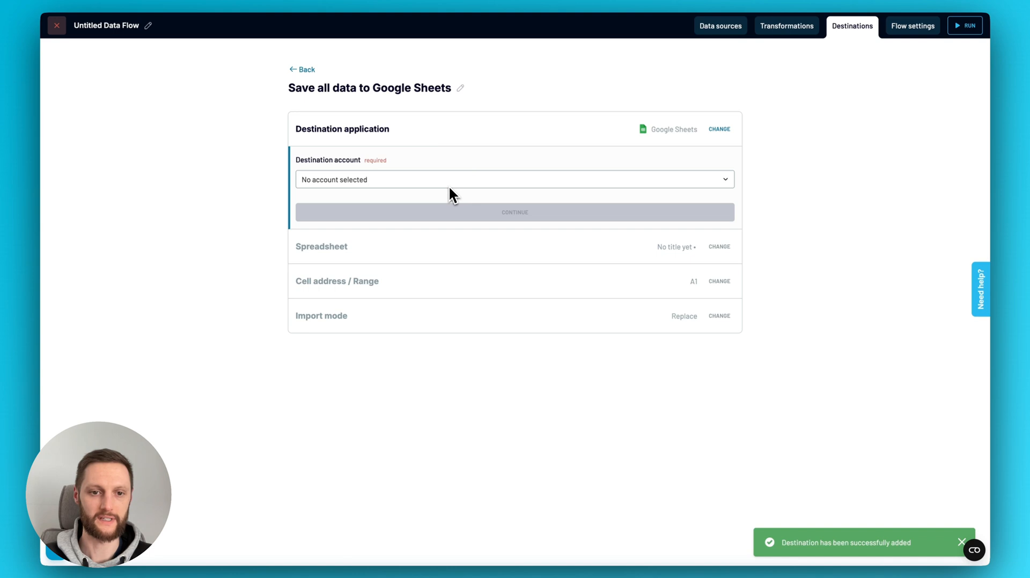
left_click(514, 179)
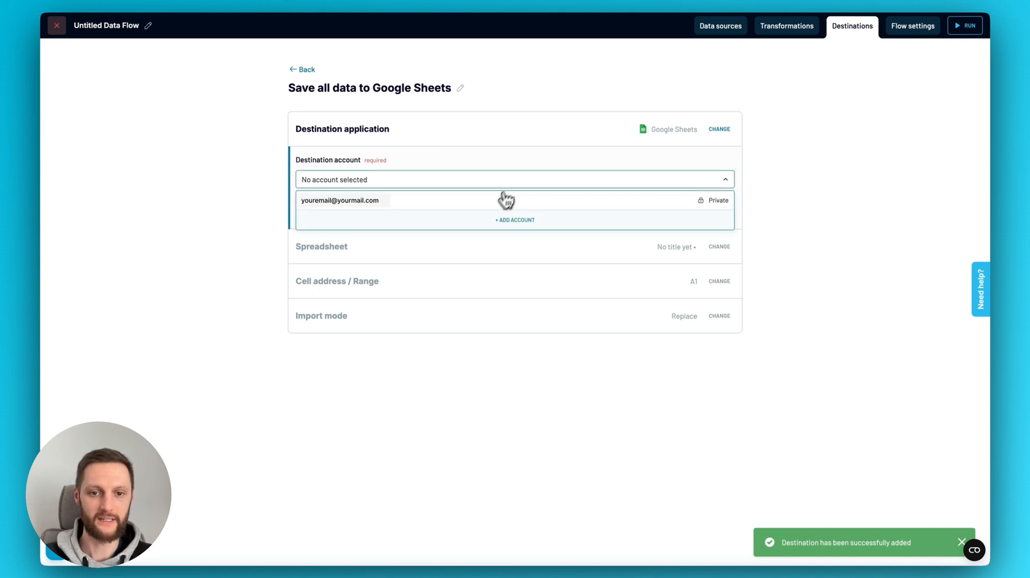
left_click(340, 200)
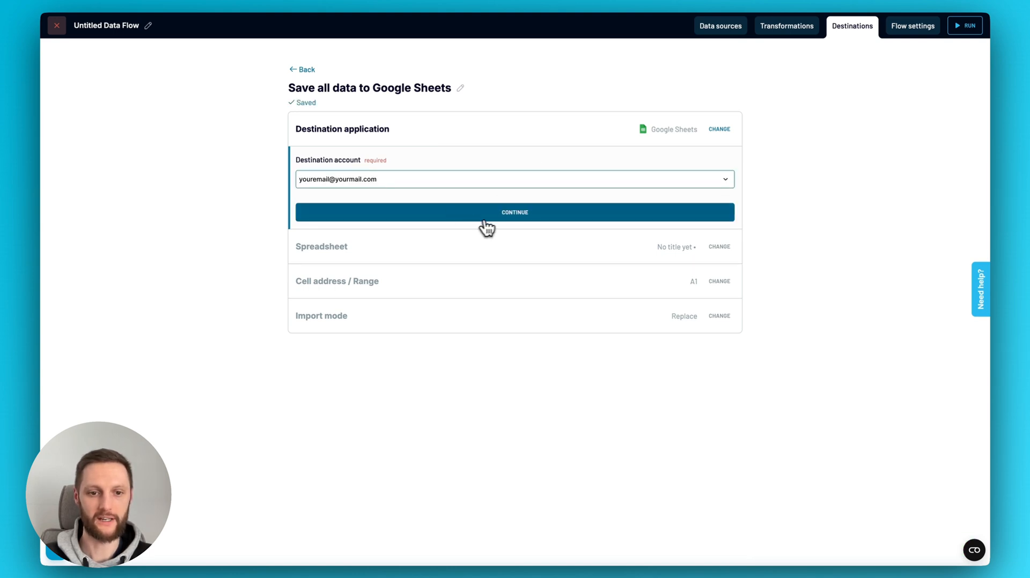
left_click(514, 212)
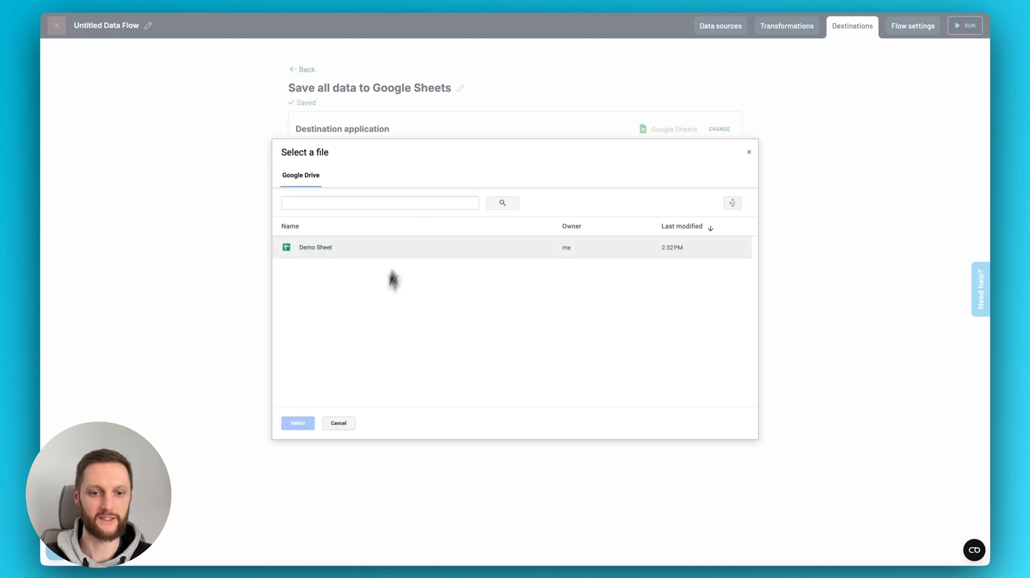
Target the Demo Sheet spreadsheet with a new sheet named newname2.
left_click(297, 423)
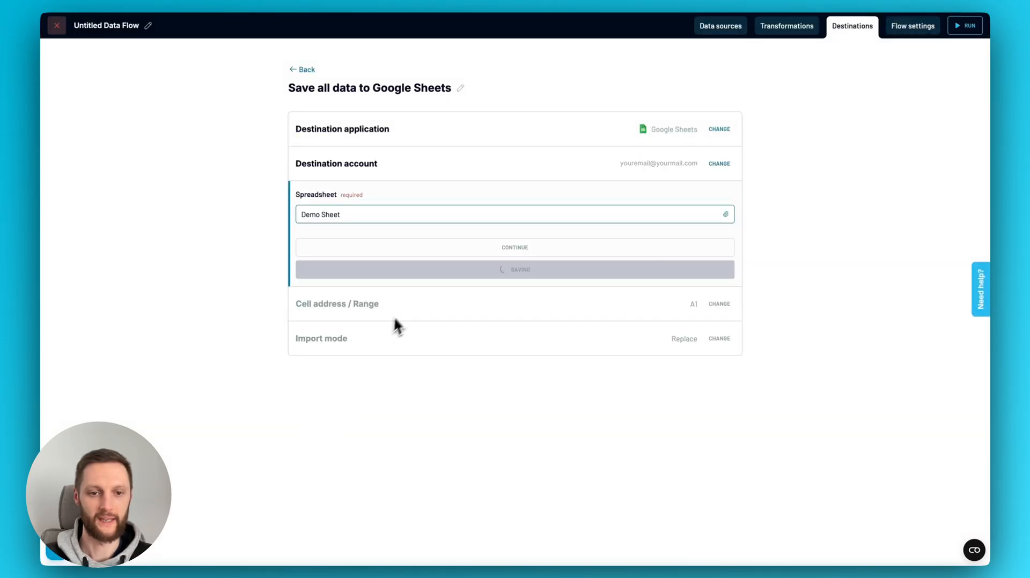
left_click(514, 248)
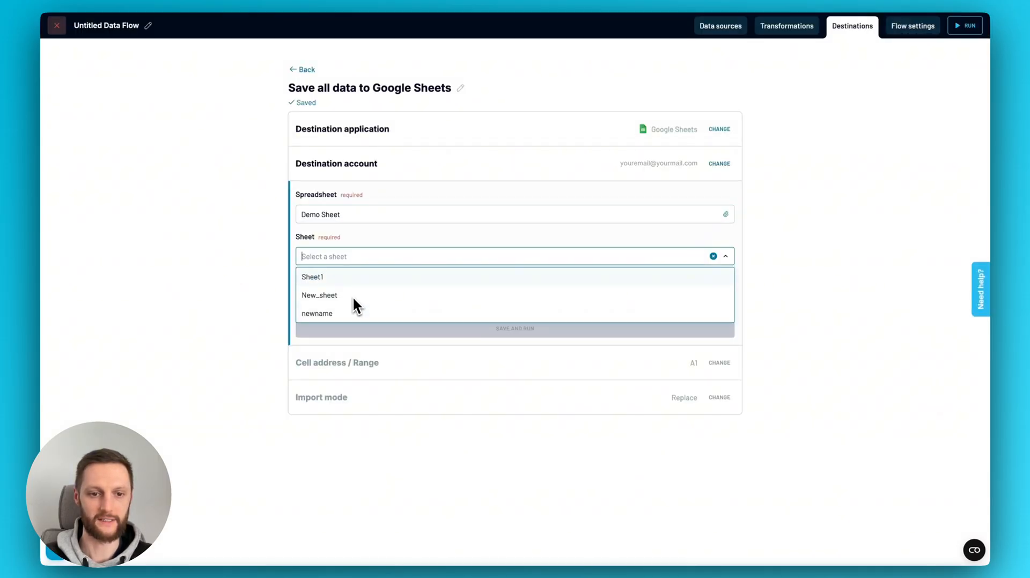
type("newname2")
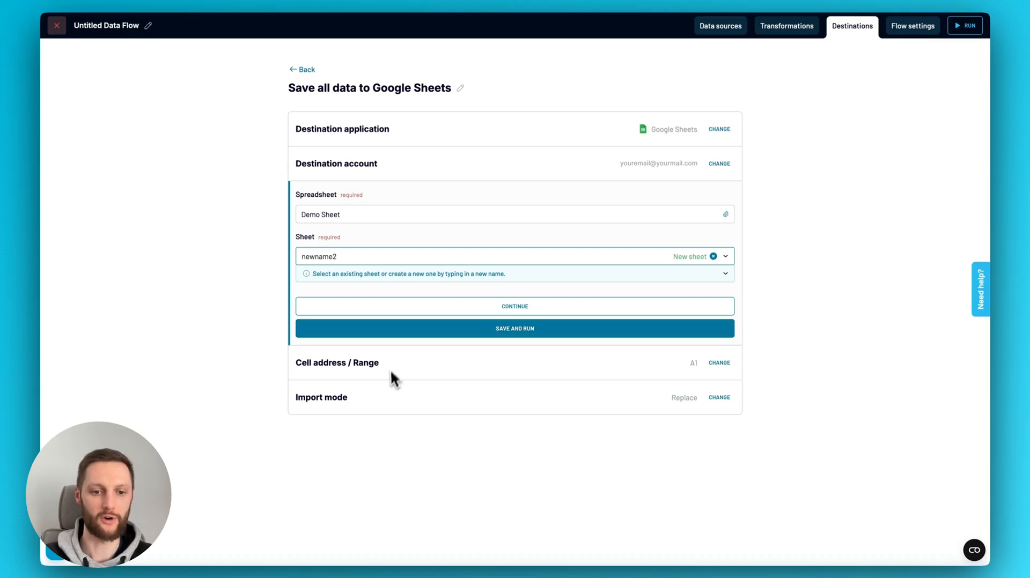
mouse_move(492, 359)
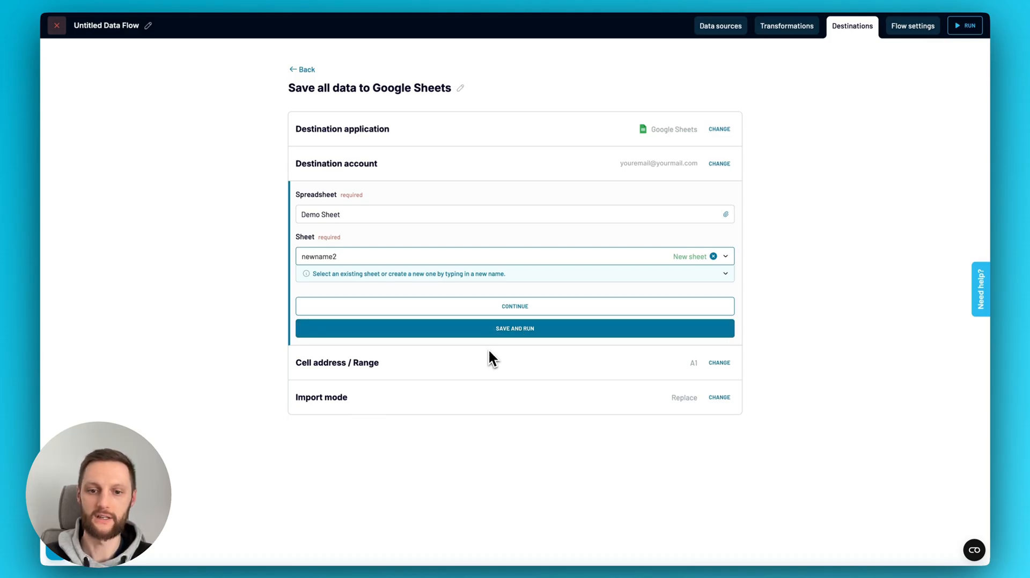
Enable automatic refresh daily at 09:00 with Saturday and Sunday included.
left_click(514, 329)
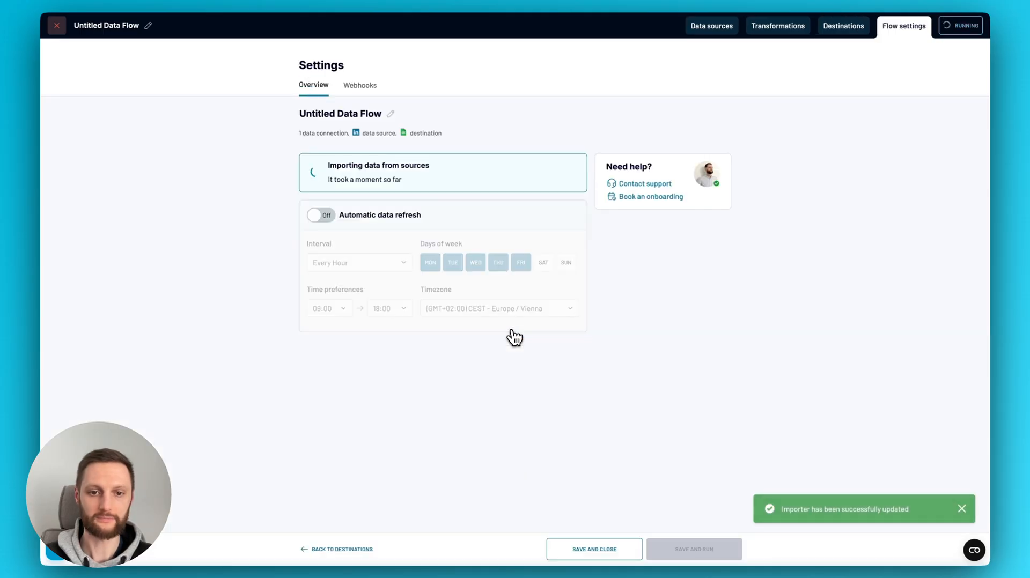
mouse_move(547, 128)
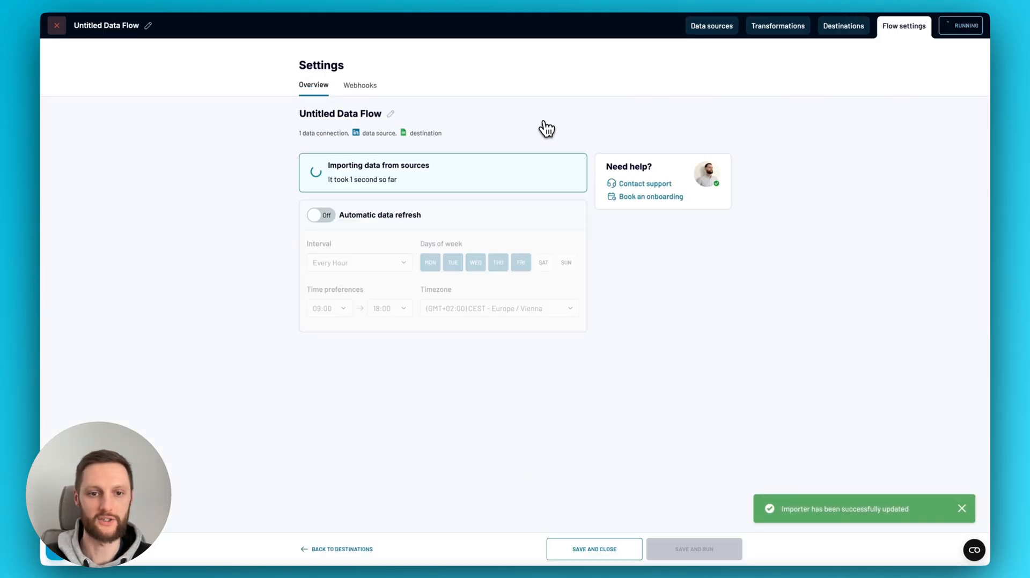
mouse_move(474, 144)
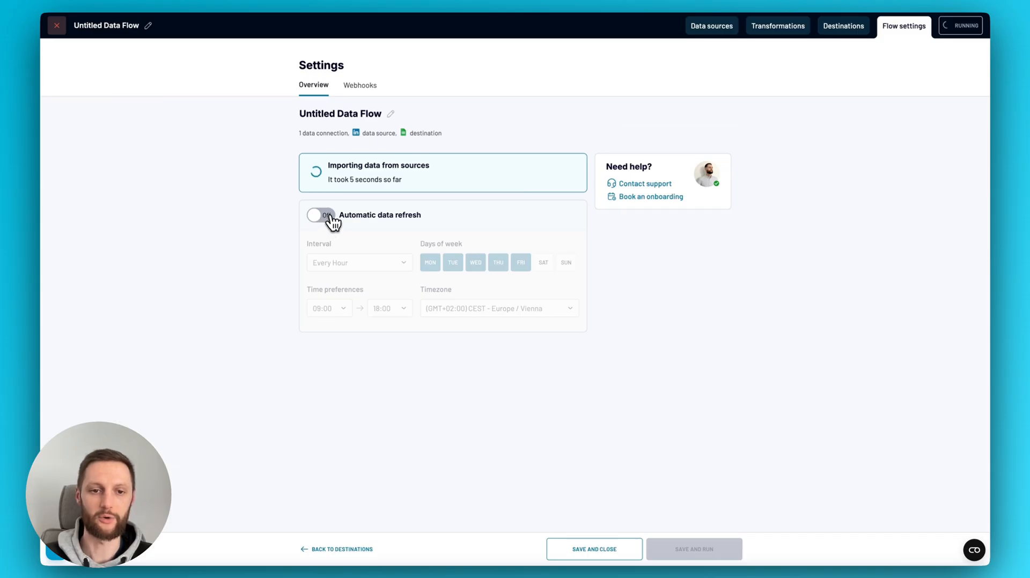
left_click(320, 214)
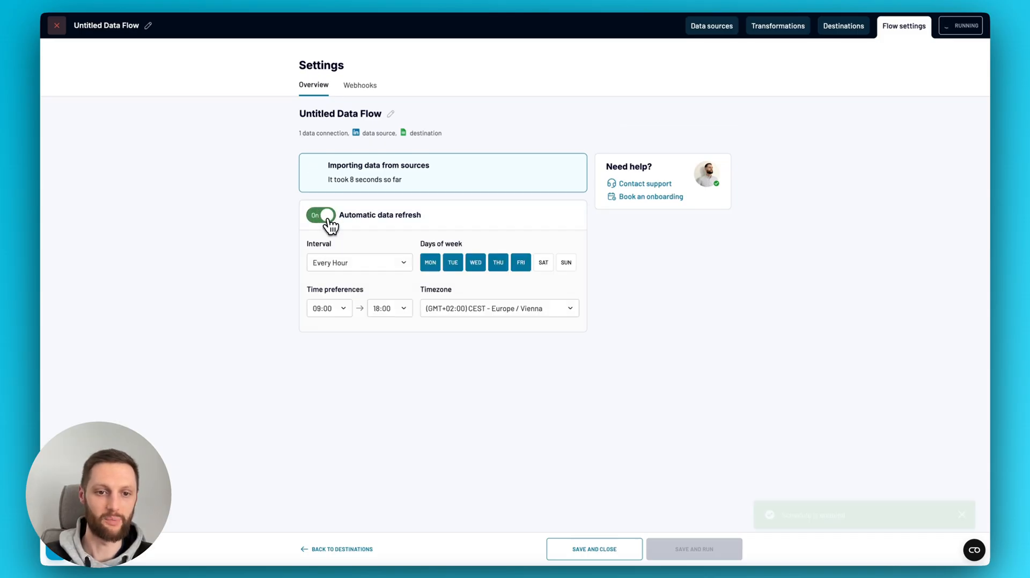
left_click(358, 261)
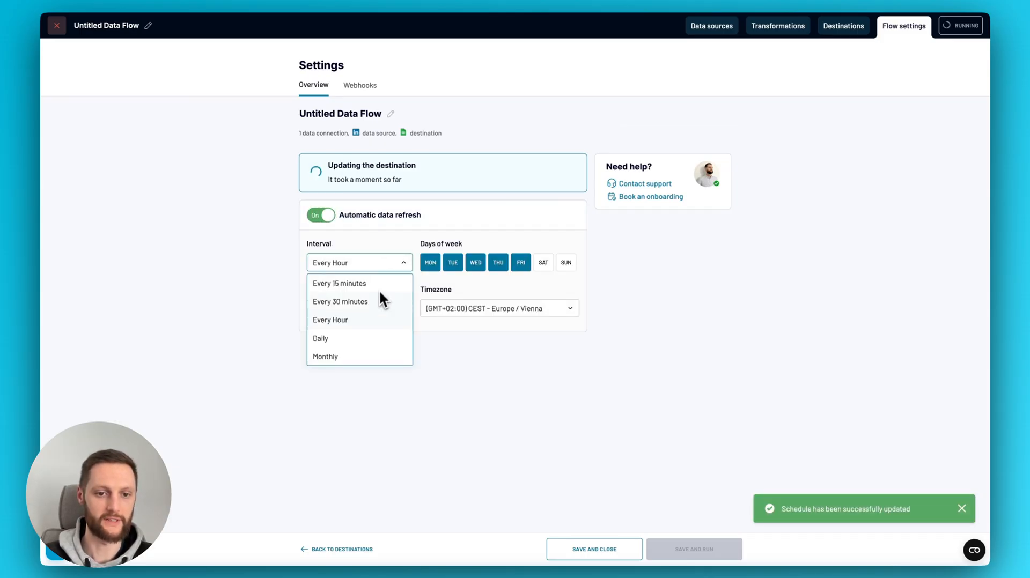
left_click(320, 338)
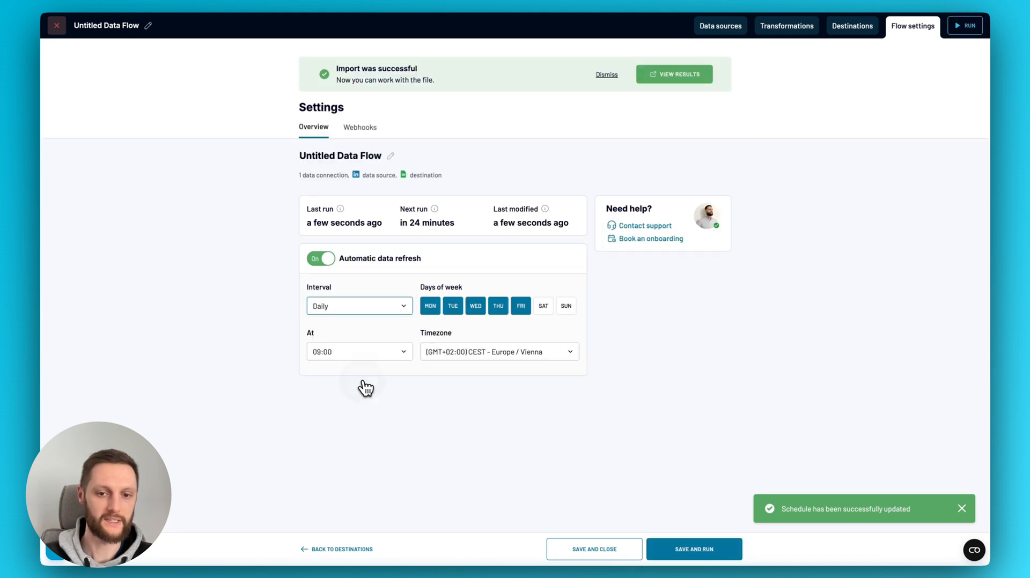
left_click(566, 306)
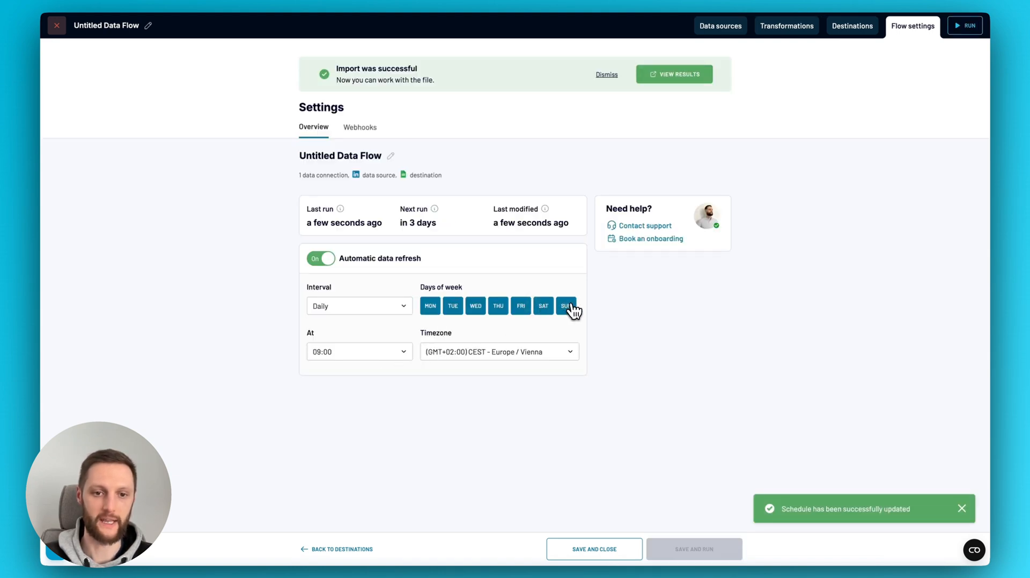
left_click(565, 306)
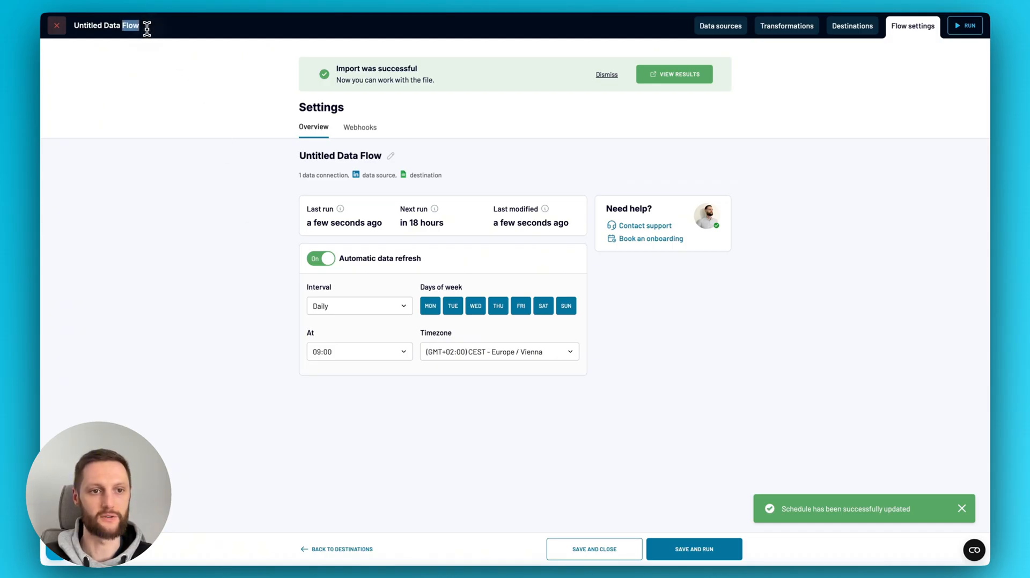
Replace the flow title Untitled Data Flow with 'good definitive name'.
triple_click(105, 26)
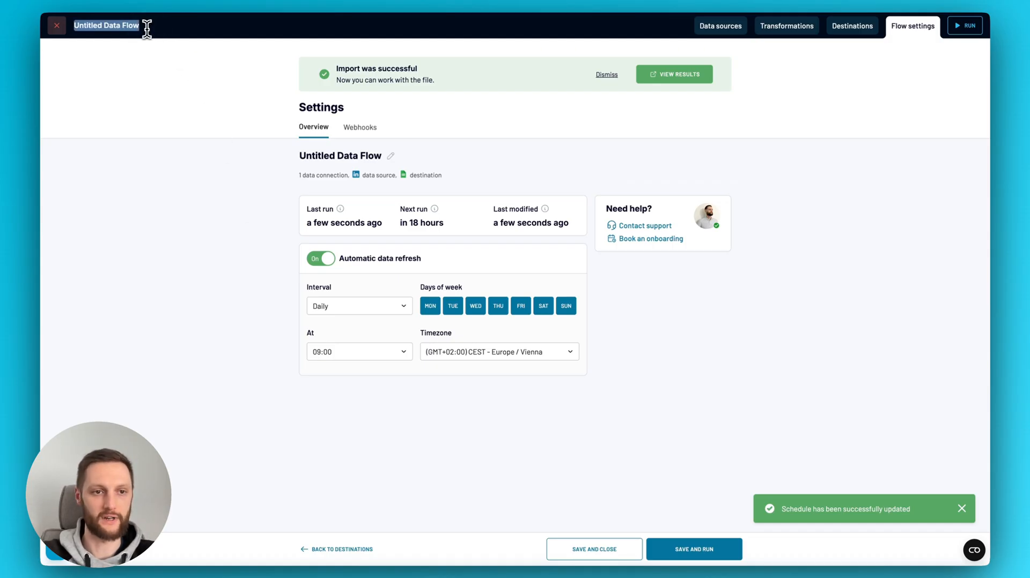
type("good definite")
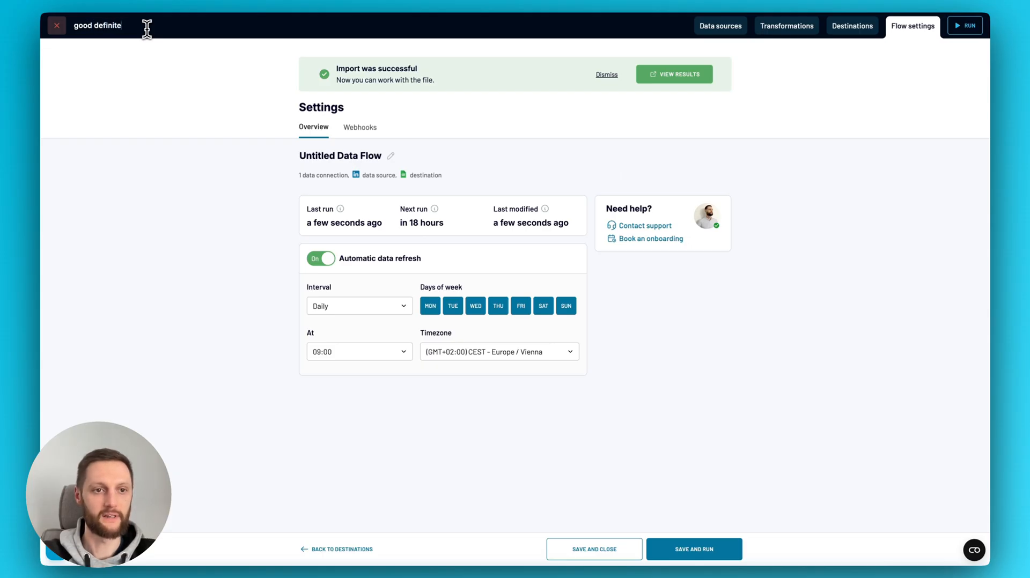
type("definitive name")
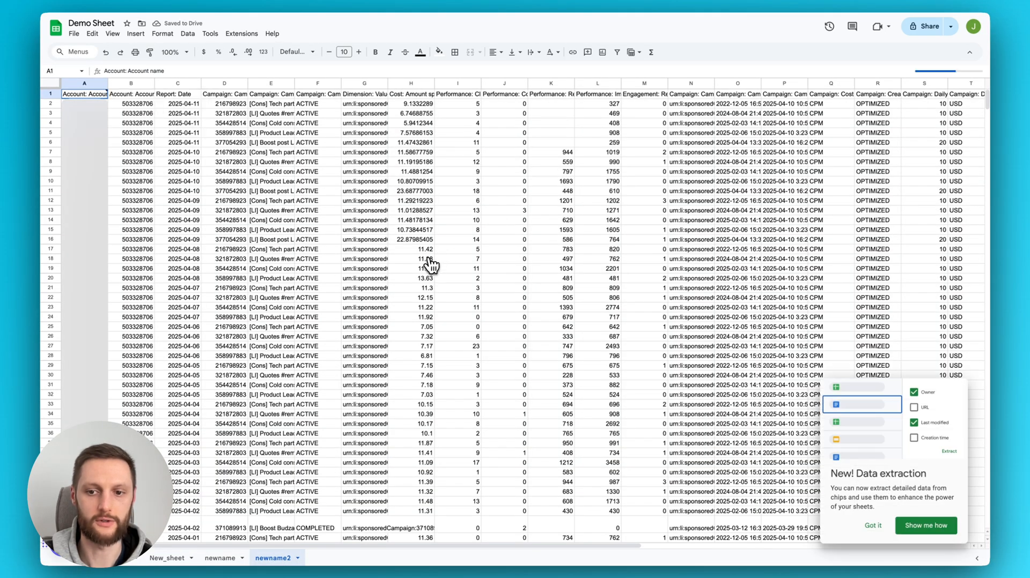
mouse_move(409, 269)
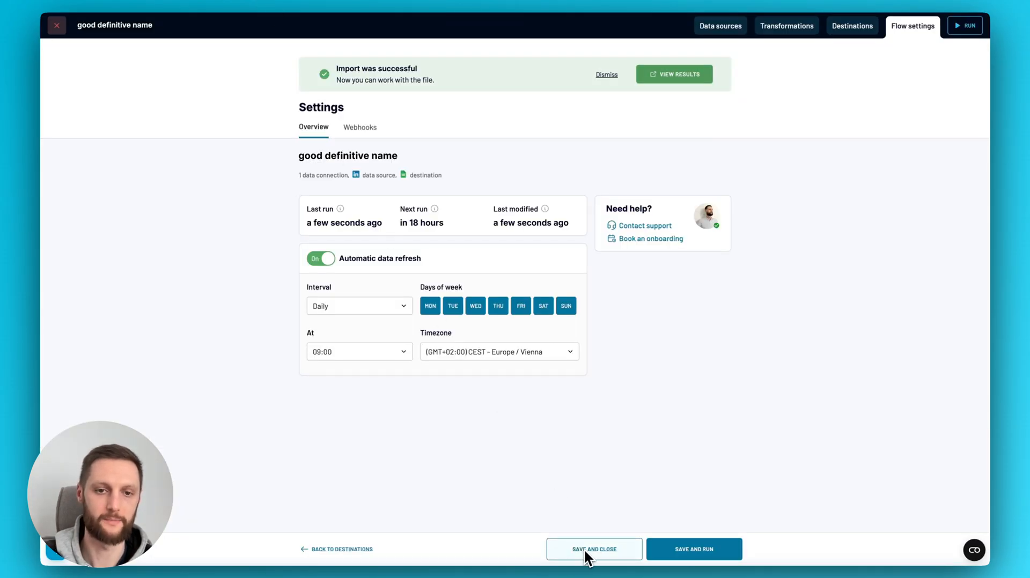
Save and close the flow so 'good definitive name' shows as completed in the list.
left_click(594, 549)
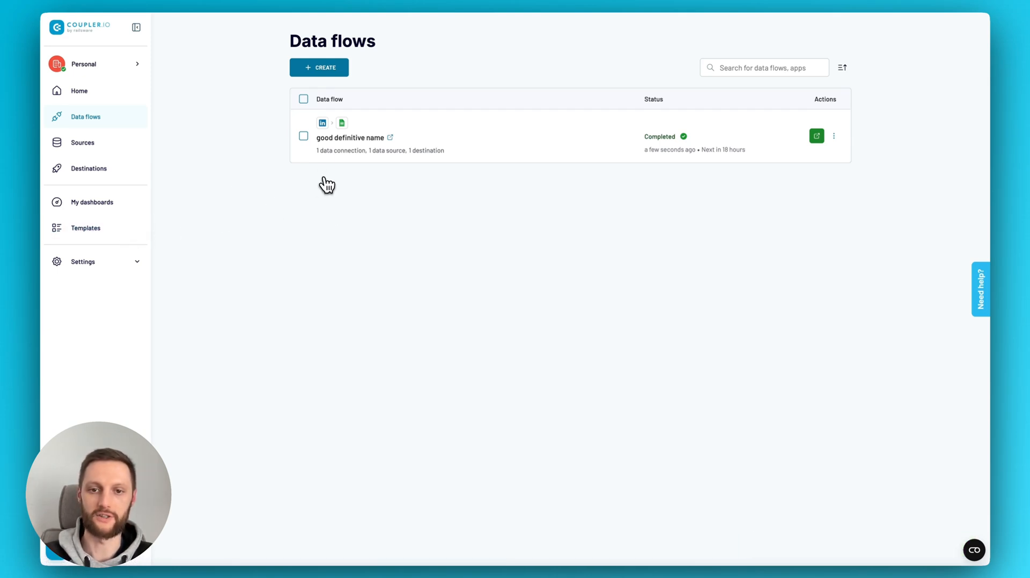
mouse_move(341, 171)
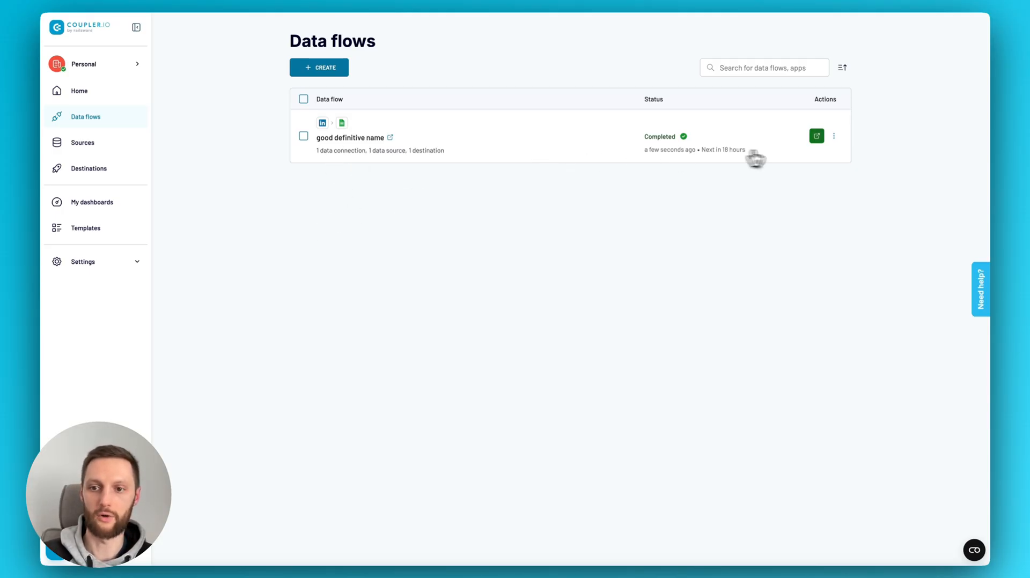
left_click(834, 136)
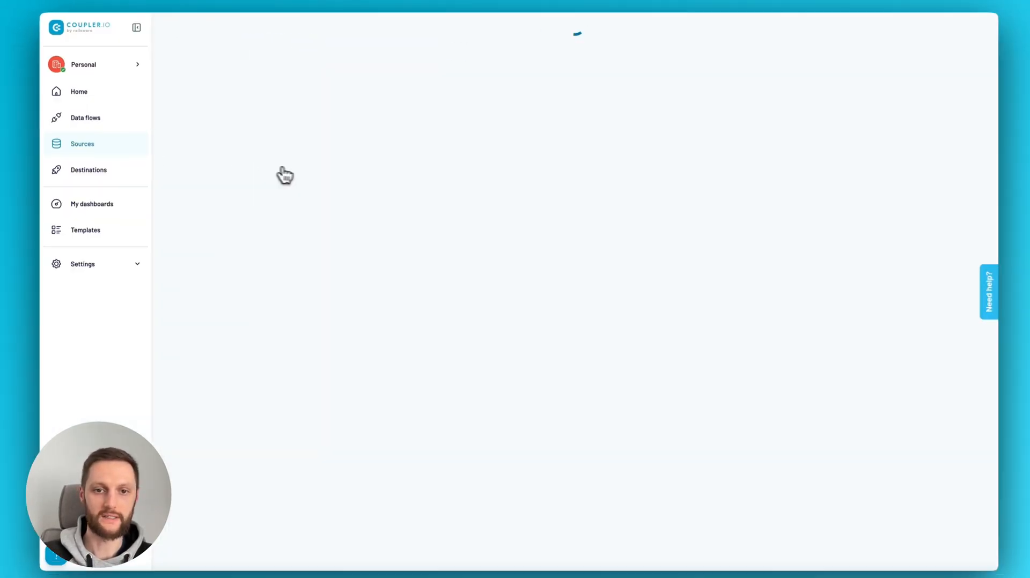
Review the Source accounts page with the LinkedIn Ads account used in one flow.
left_click(83, 144)
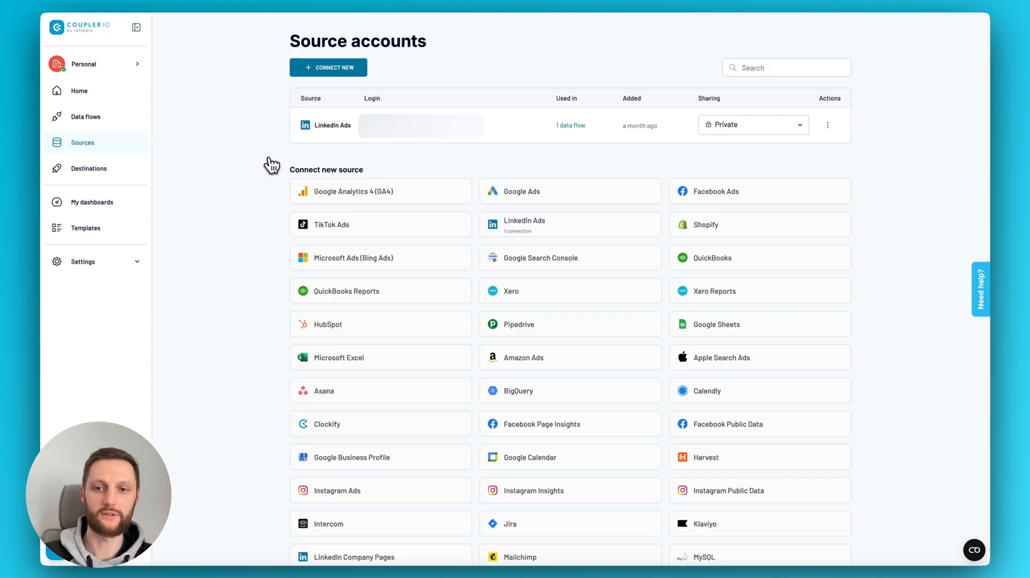
mouse_move(455, 169)
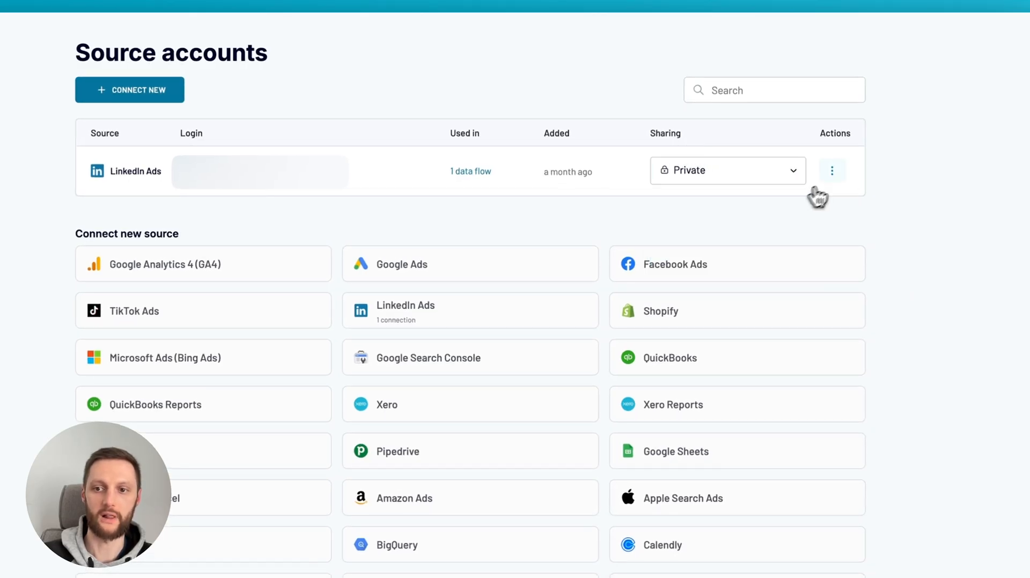
left_click(832, 171)
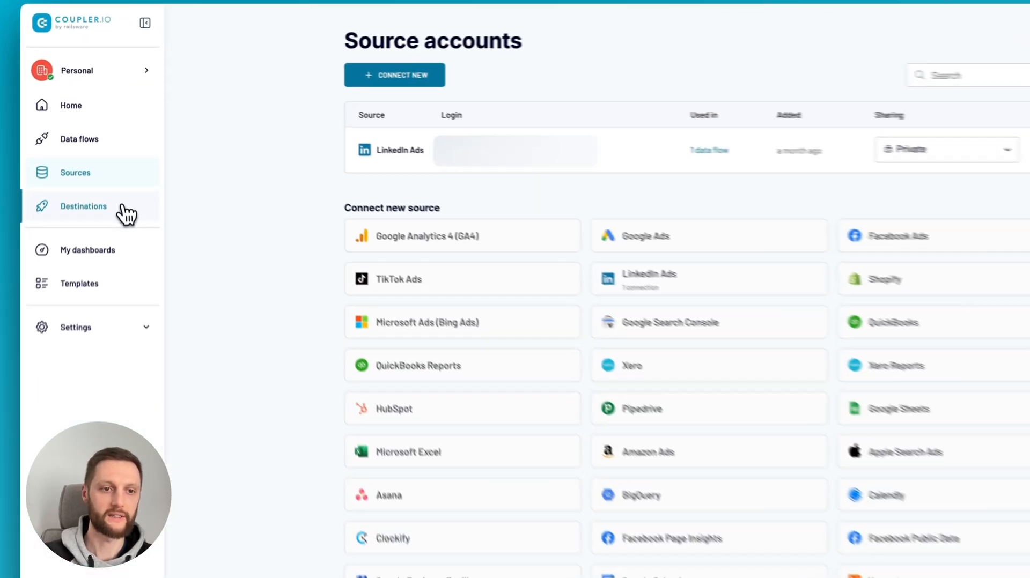
Review the Destination accounts page and keep the Google Sheets connection Private.
left_click(84, 206)
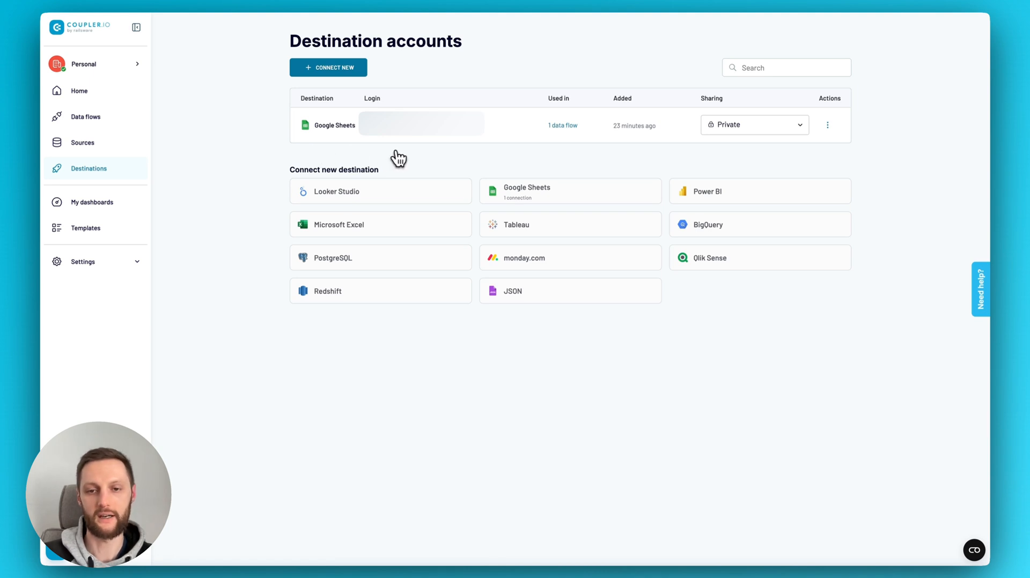
mouse_move(345, 153)
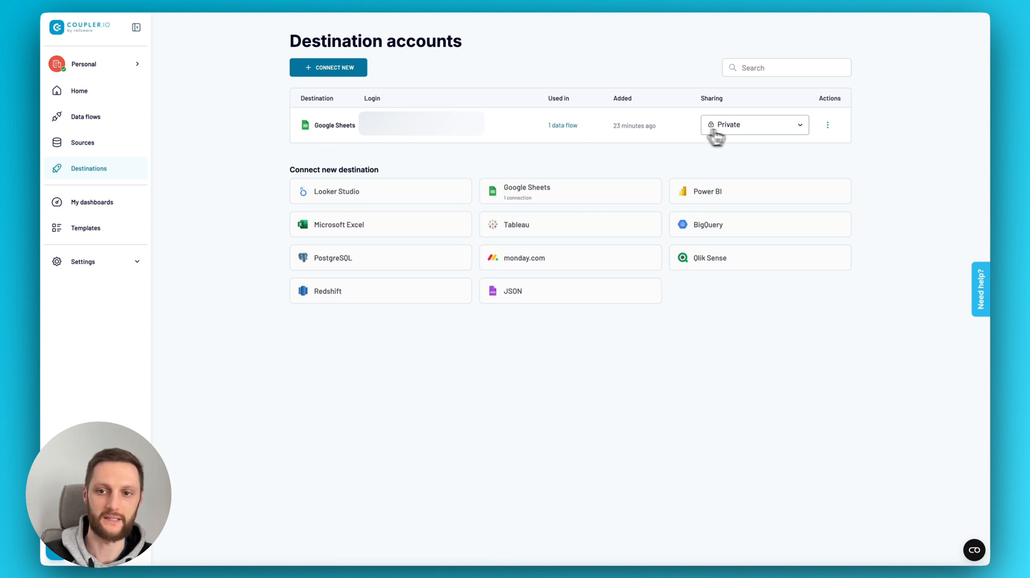
left_click(754, 125)
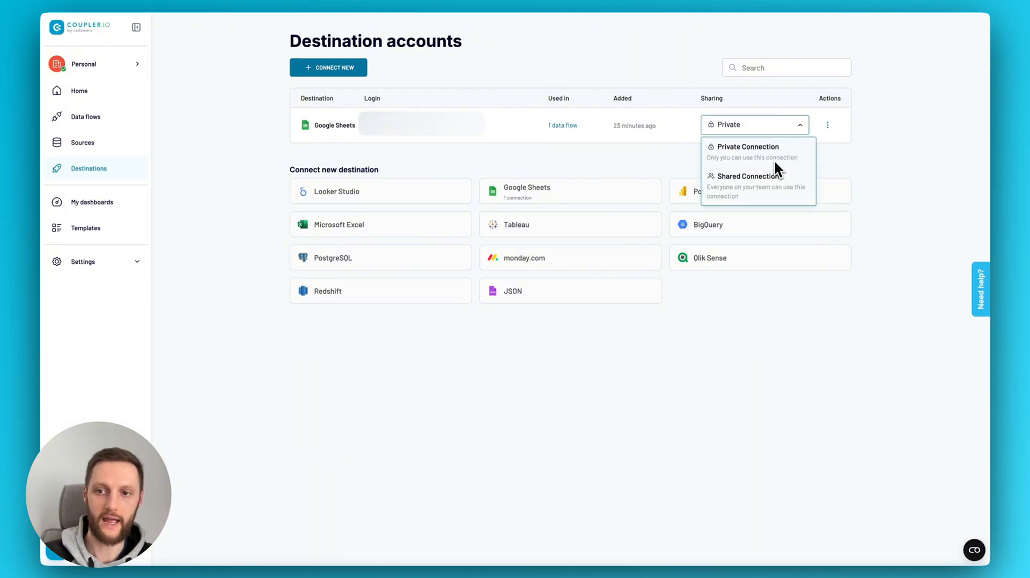
left_click(828, 124)
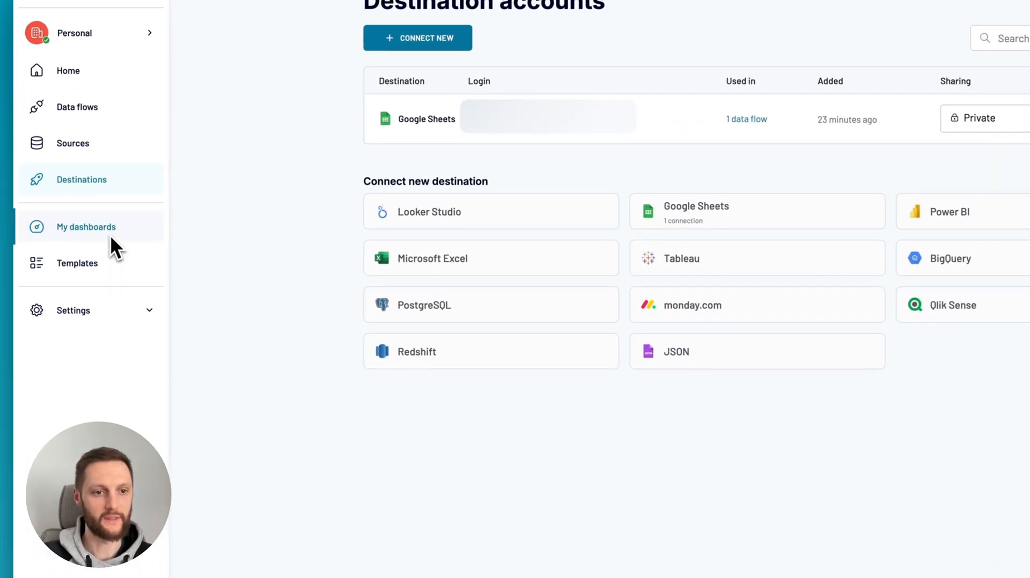
mouse_move(78, 264)
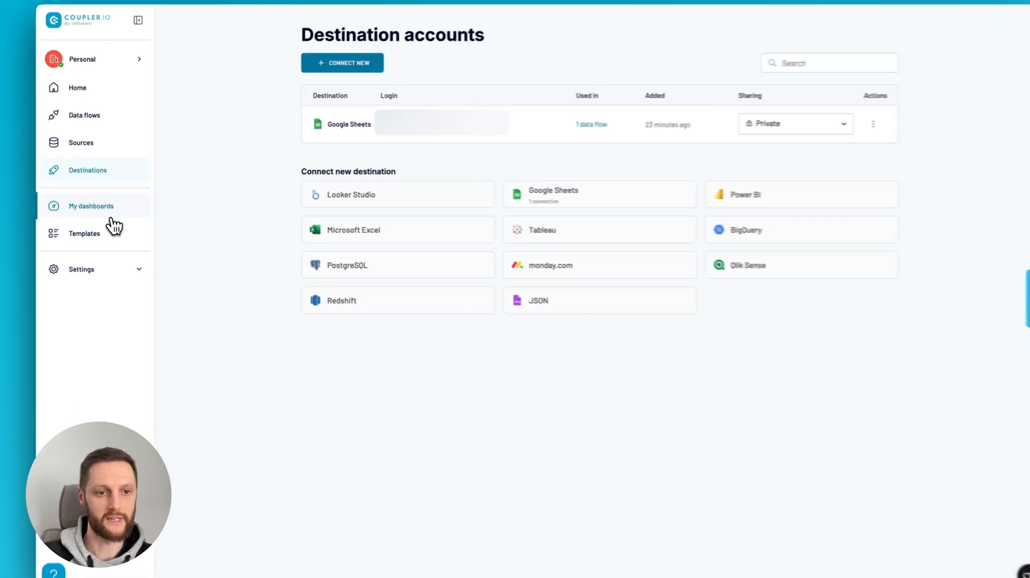
Show the Templates gallery's destination filter: Coupler.io Dashboard, Google Sheets, Looker Studio, Power BI, Tableau.
left_click(90, 206)
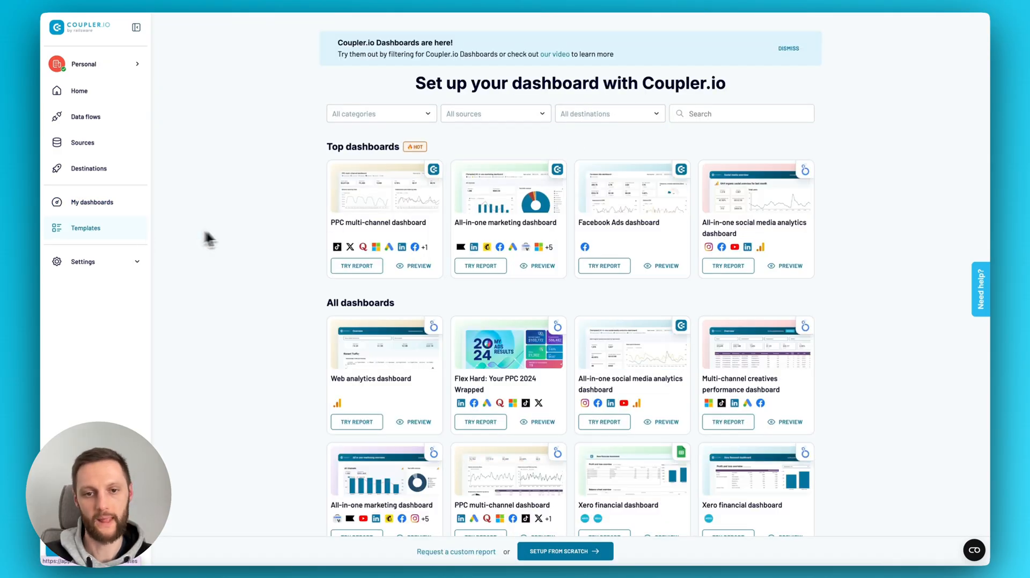
mouse_move(236, 238)
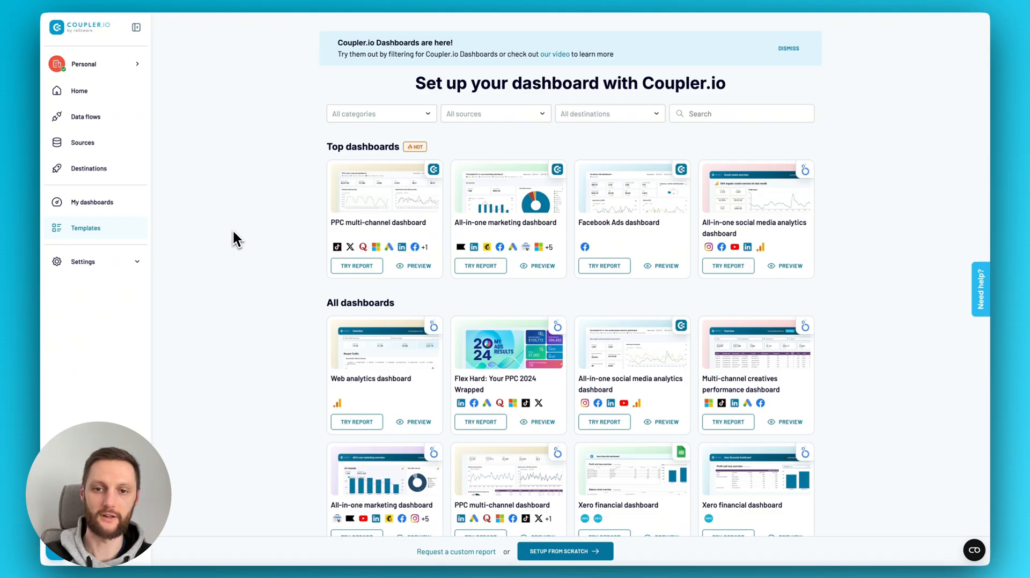
mouse_move(263, 249)
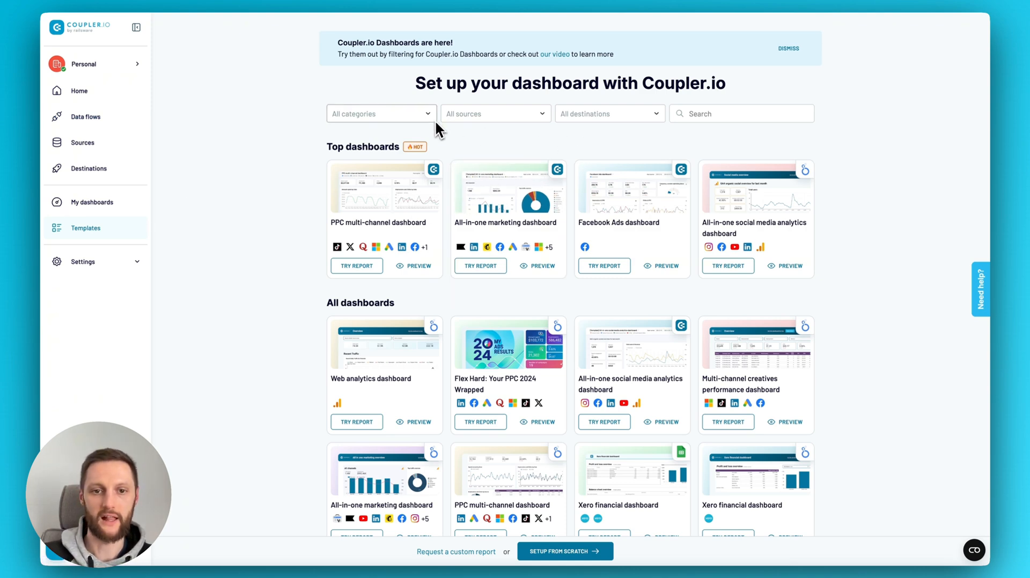
scroll("down", 3)
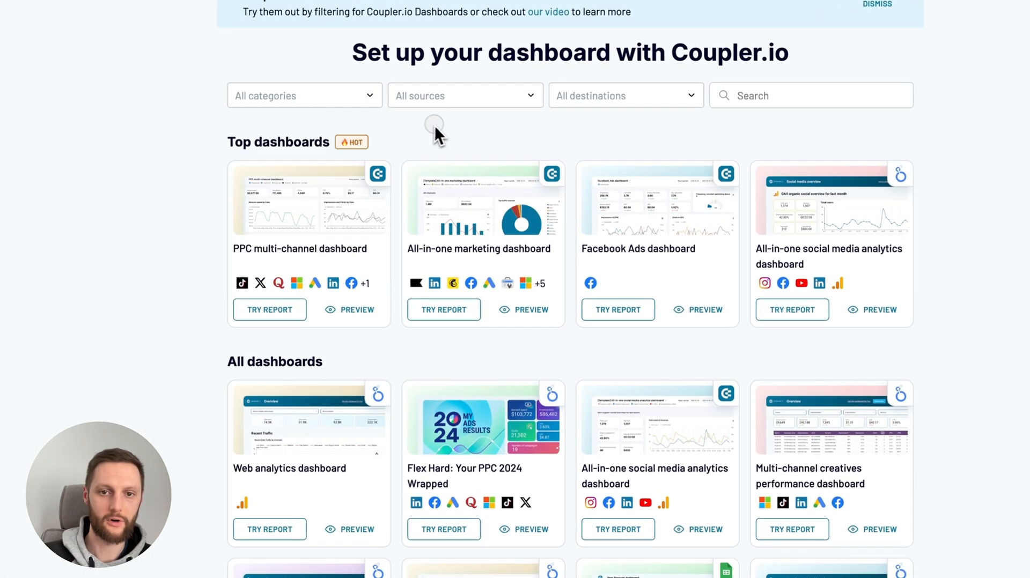
left_click(624, 95)
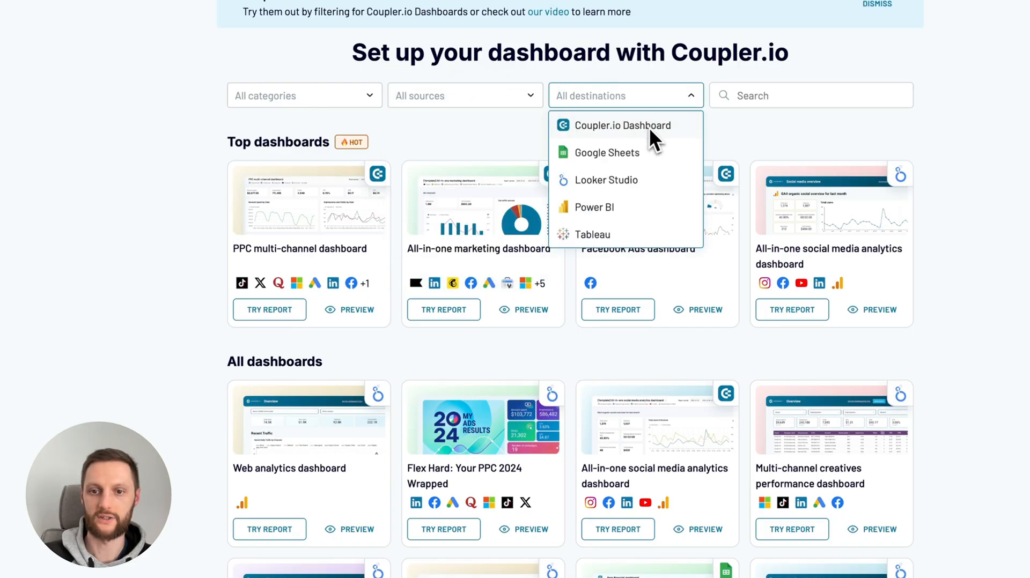
mouse_move(716, 136)
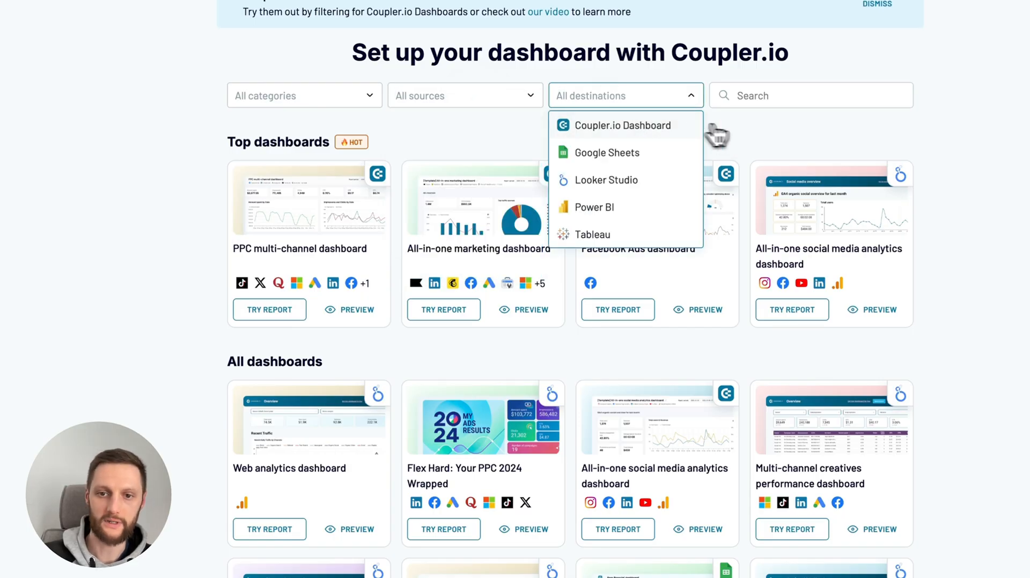
mouse_move(622, 188)
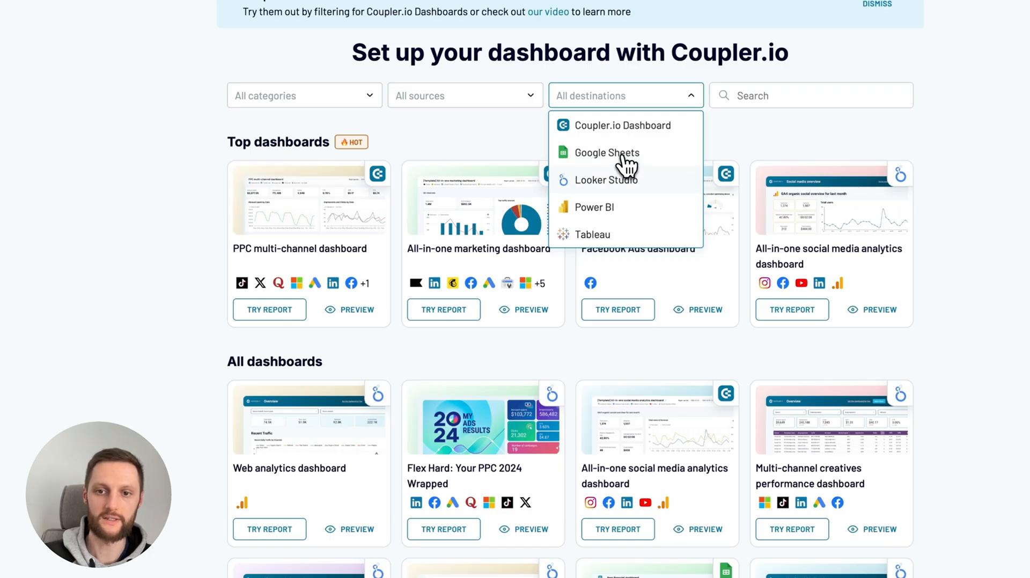
Filter templates to Coupler.io Dashboard, then switch the filter to Looker Studio and browse results.
left_click(622, 126)
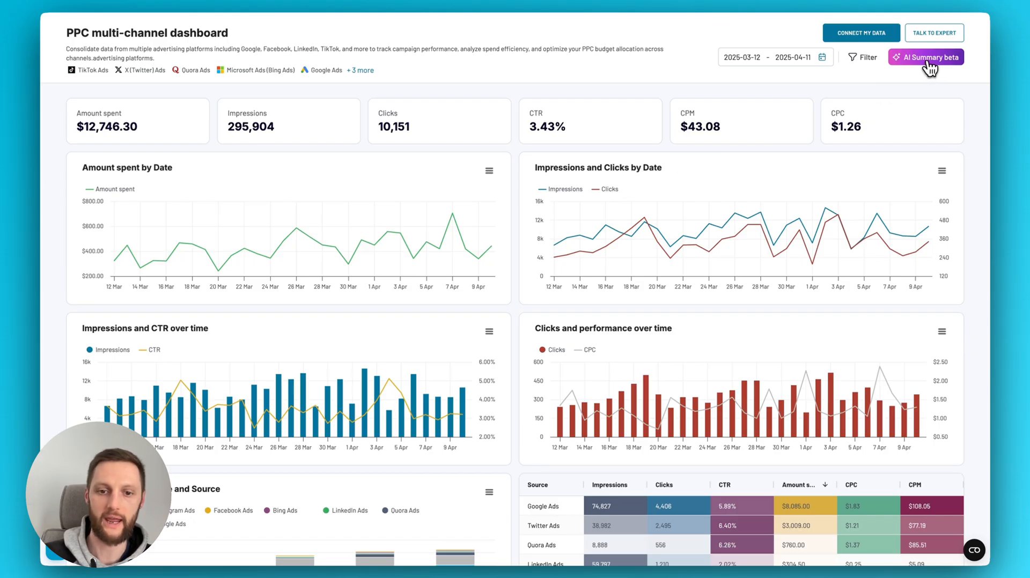
mouse_move(510, 185)
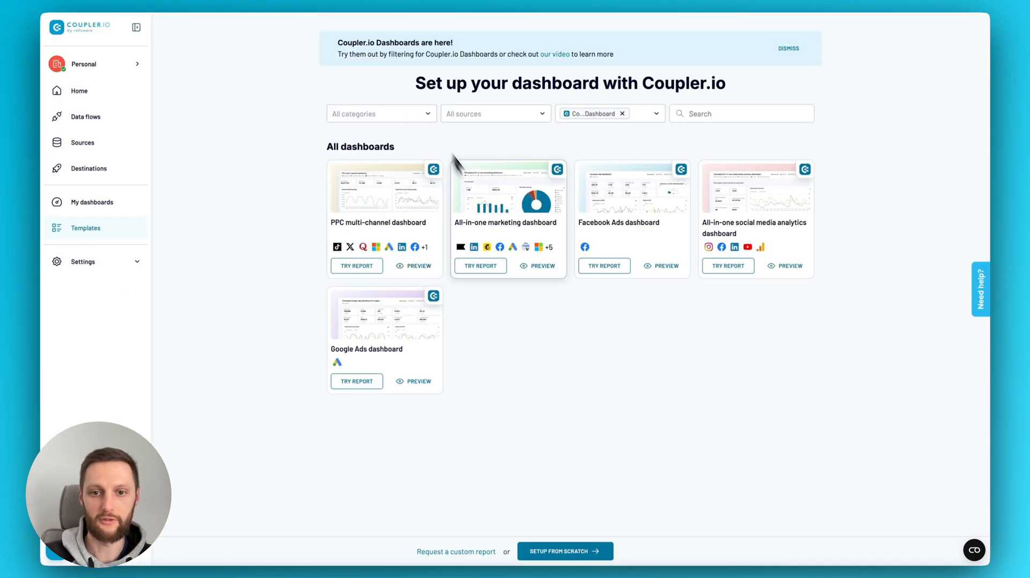
left_click(608, 113)
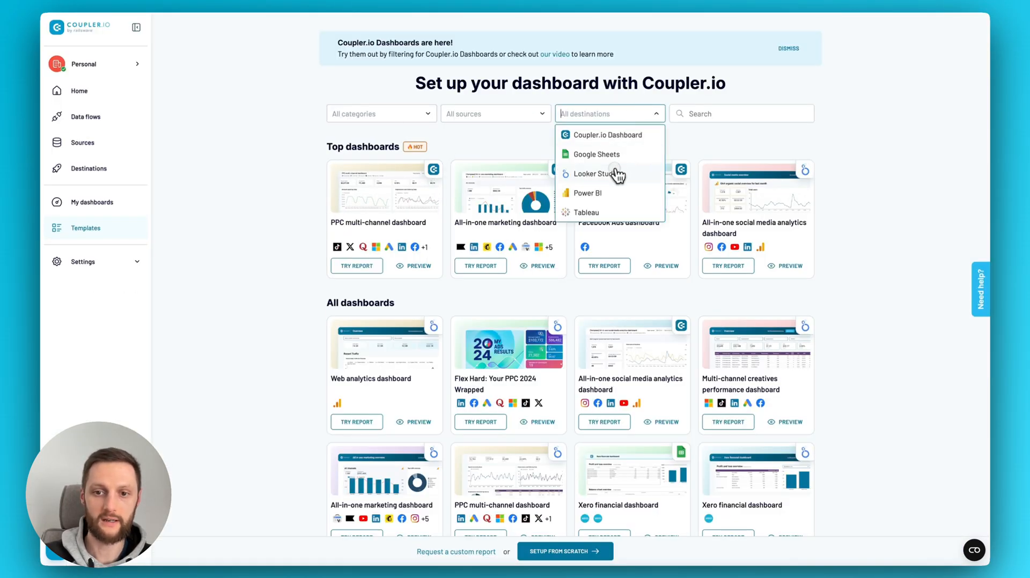
left_click(596, 174)
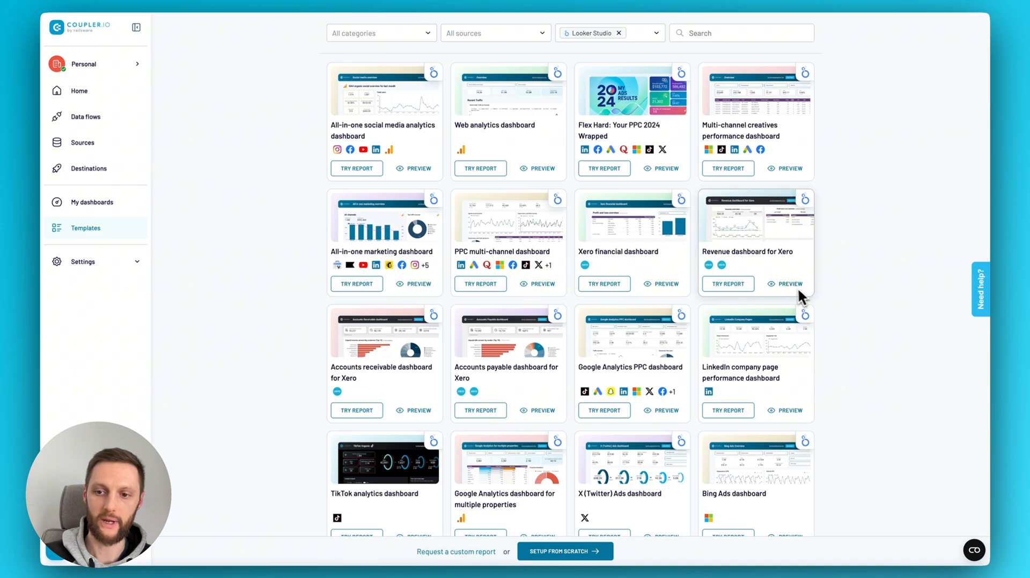
scroll("down", 3)
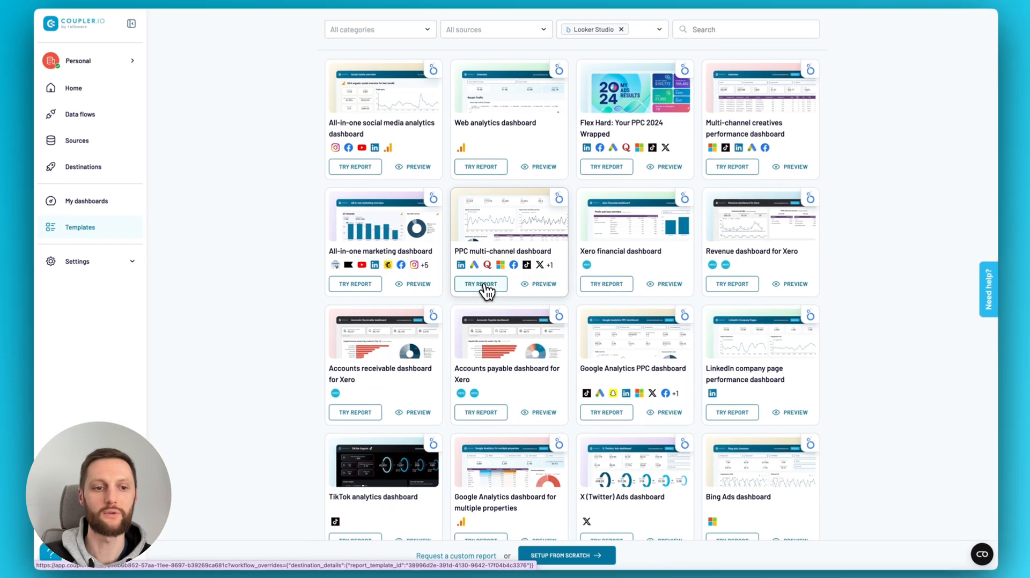
Start a report from the PPC multi-channel dashboard template for Looker Studio.
left_click(481, 284)
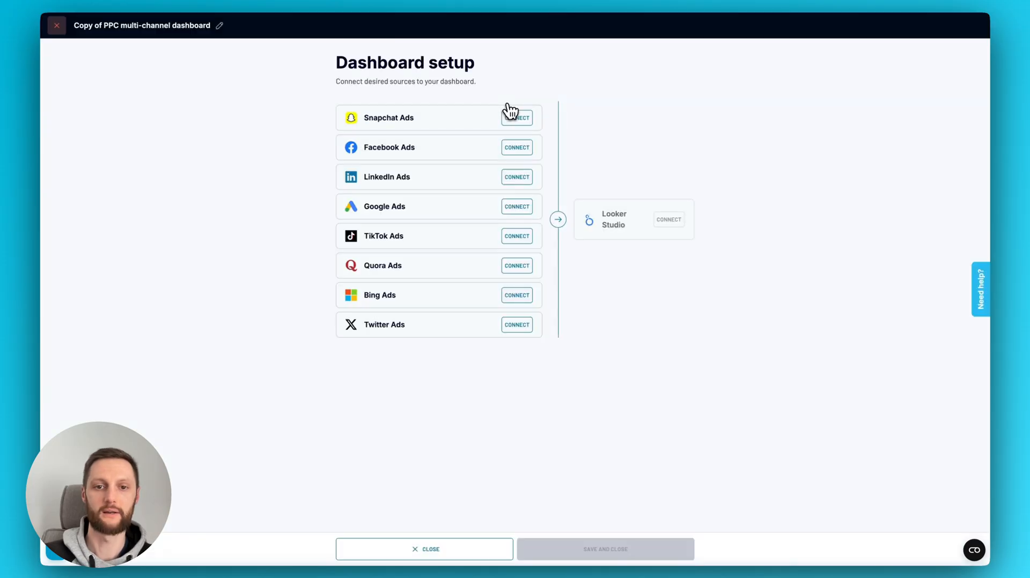
mouse_move(532, 236)
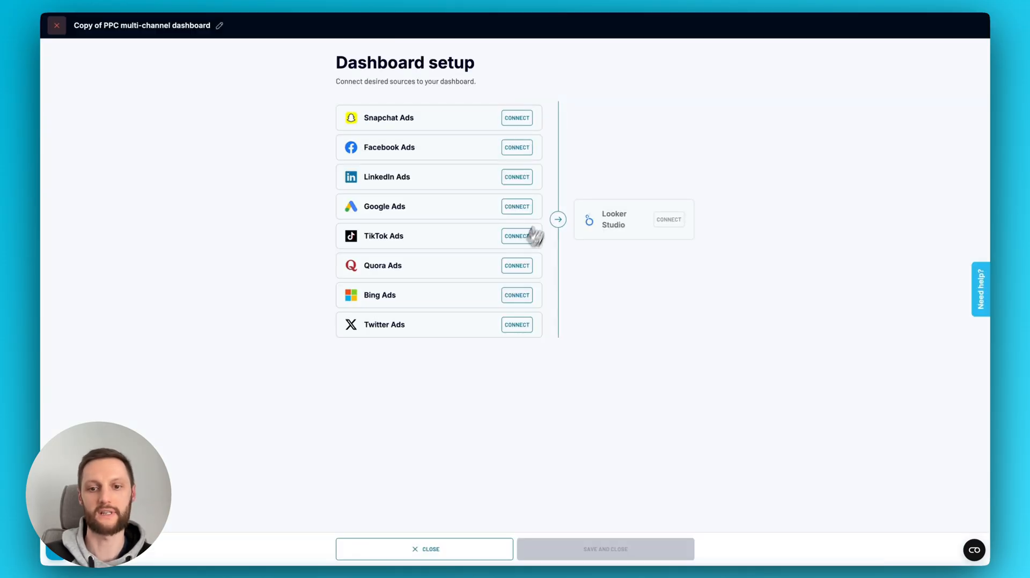
mouse_move(394, 147)
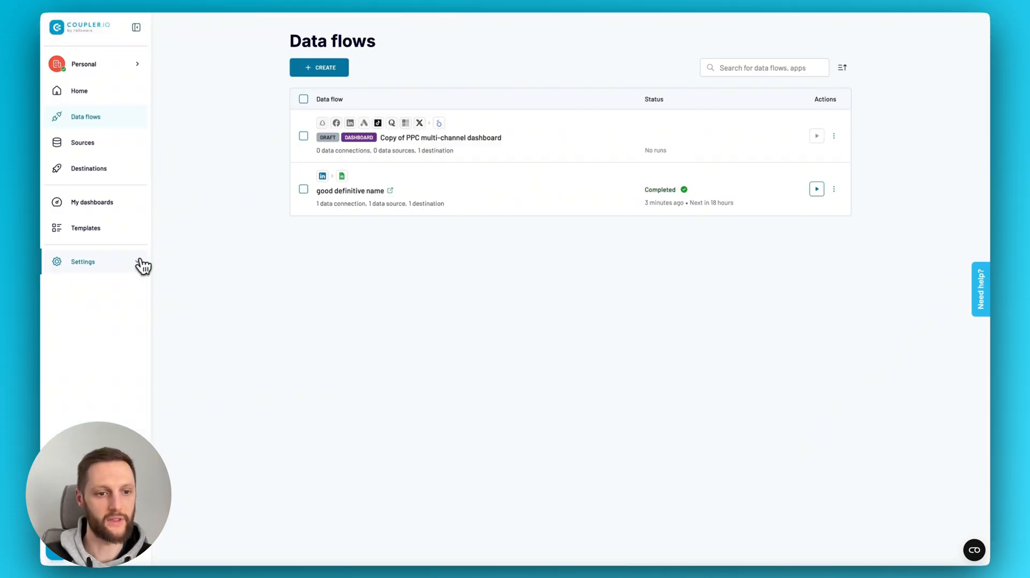
Visit the Users settings with its invite field, then move on to Billing and plans.
left_click(83, 262)
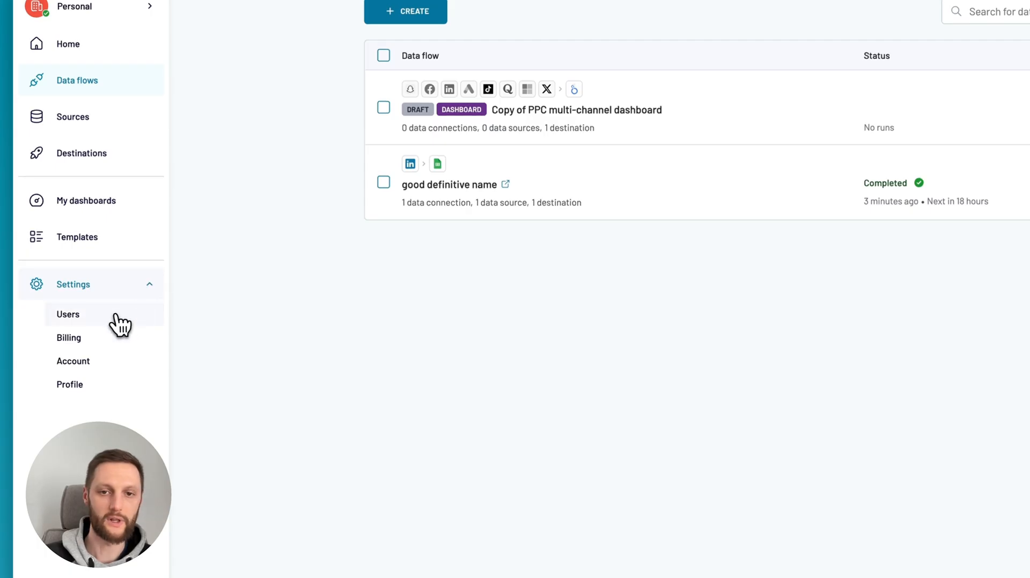
left_click(68, 315)
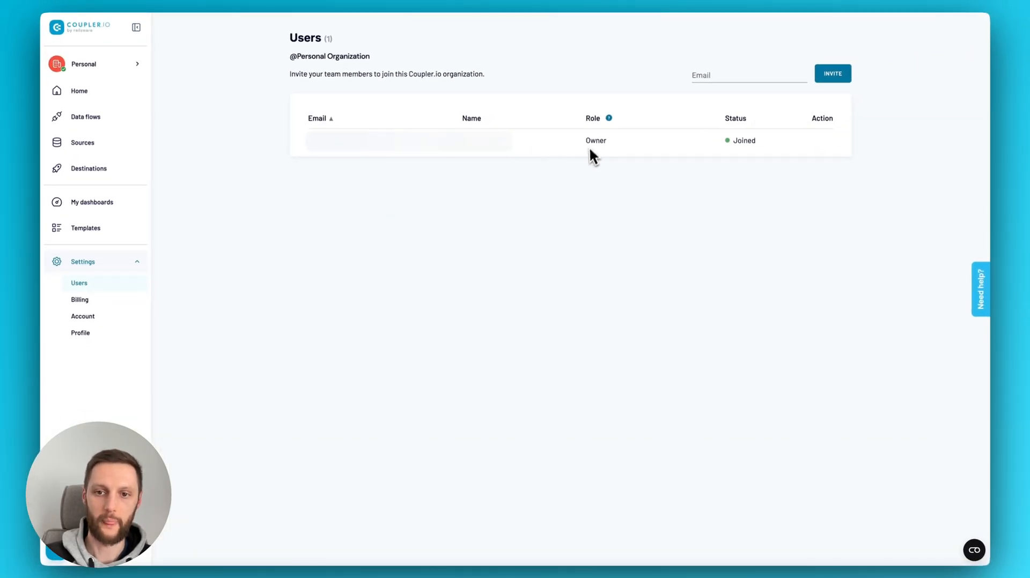
left_click(749, 75)
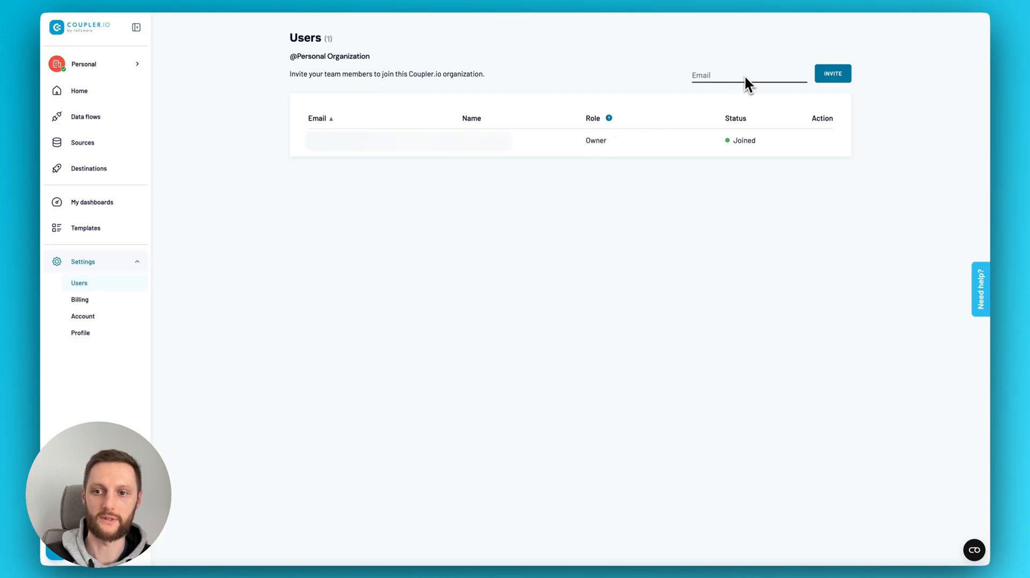
mouse_move(733, 176)
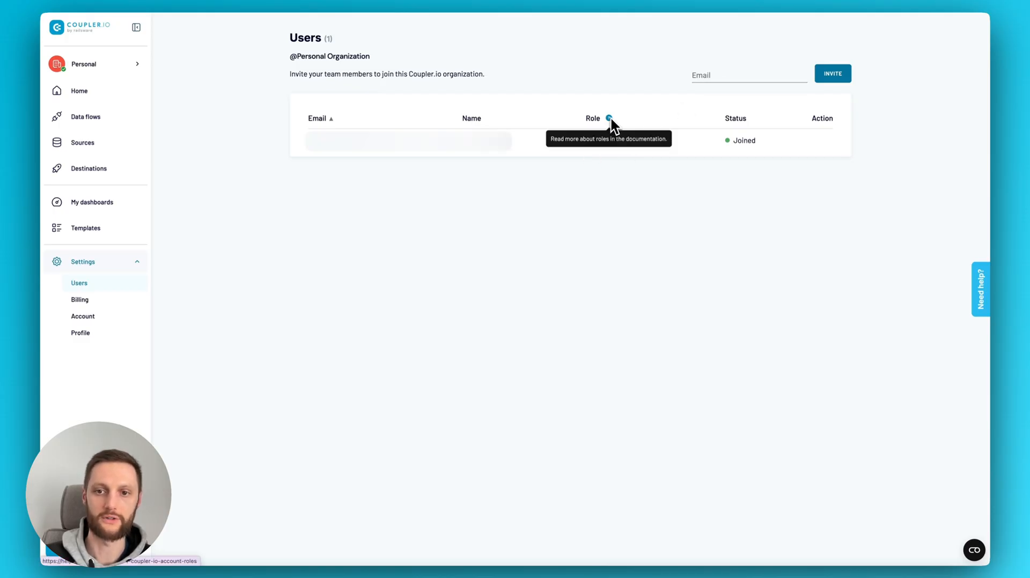
mouse_move(643, 82)
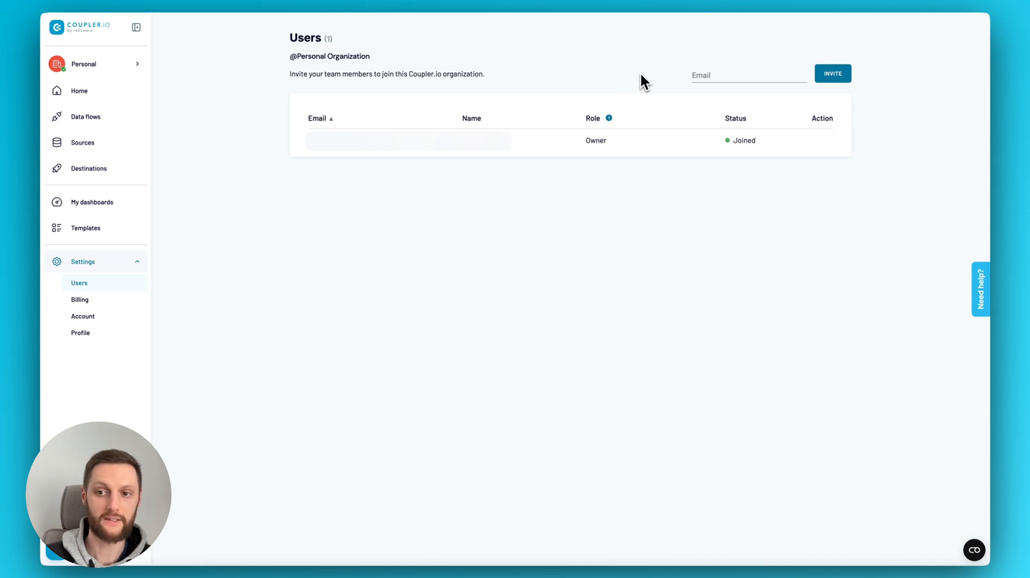
mouse_move(811, 201)
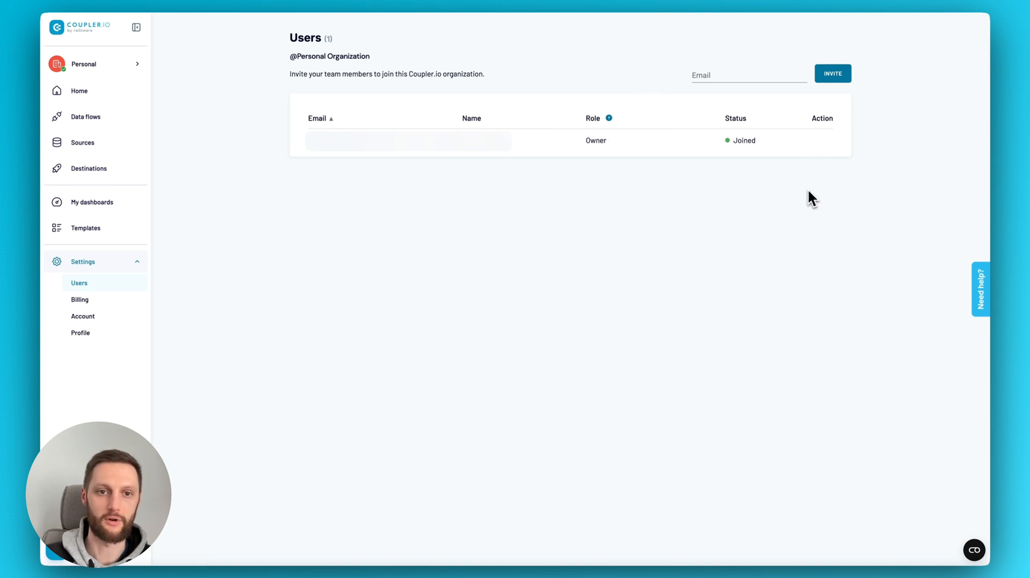
left_click(79, 300)
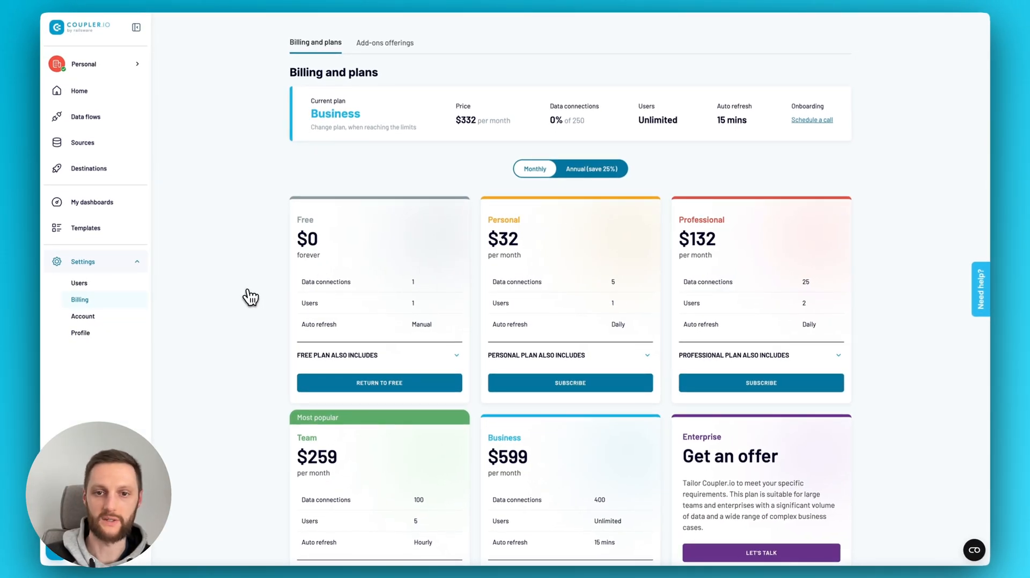
Switch from the subscription plans to the Add-ons offerings list with prices.
left_click(590, 168)
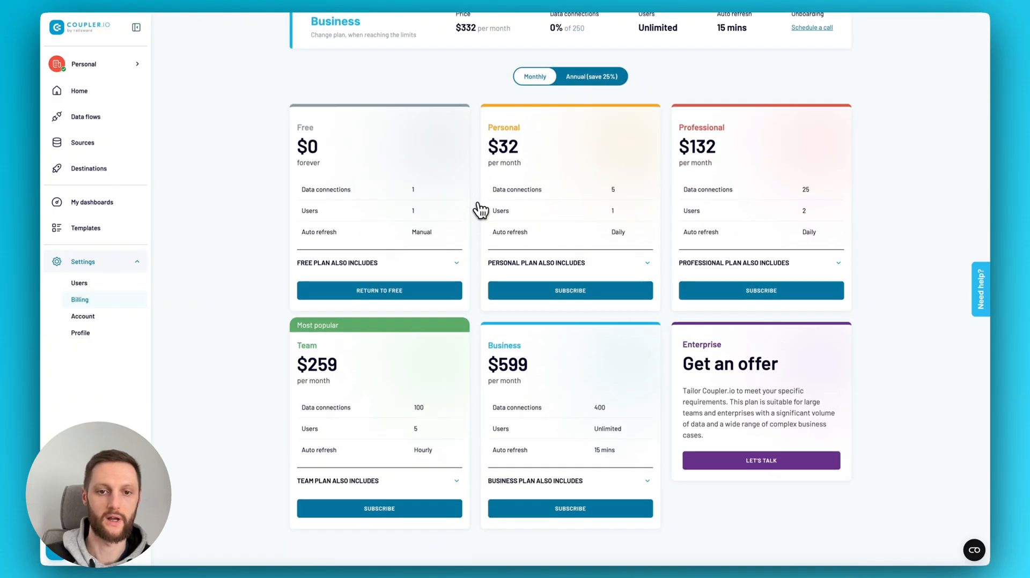
left_click(385, 42)
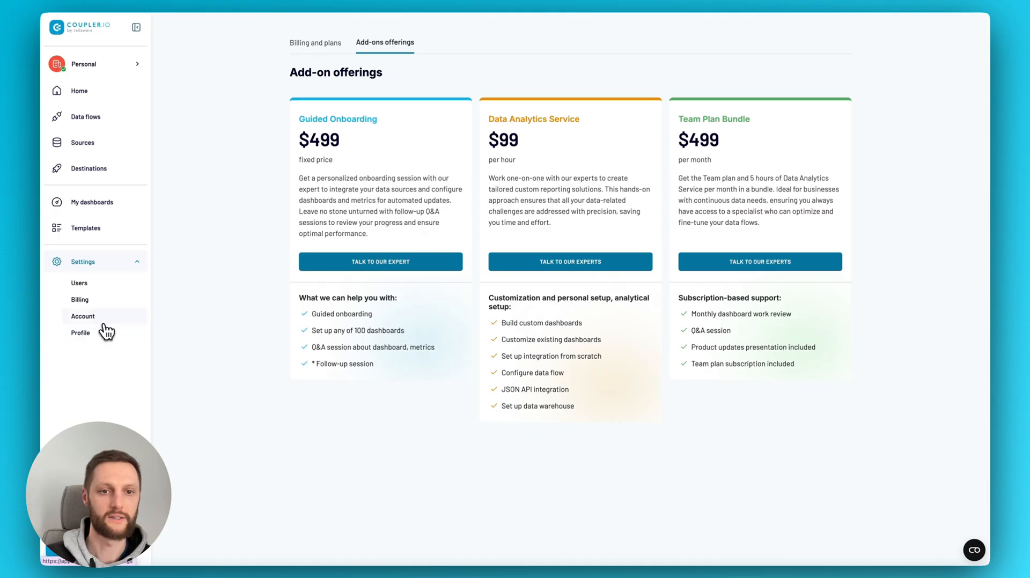
View the Account settings page, then go back to the Home welcome overview.
left_click(83, 316)
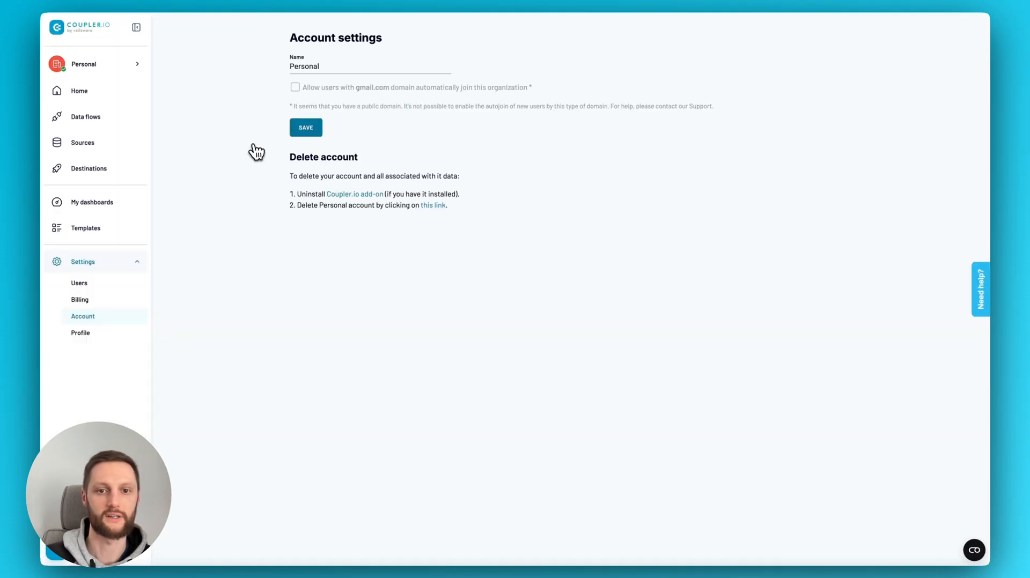
mouse_move(282, 116)
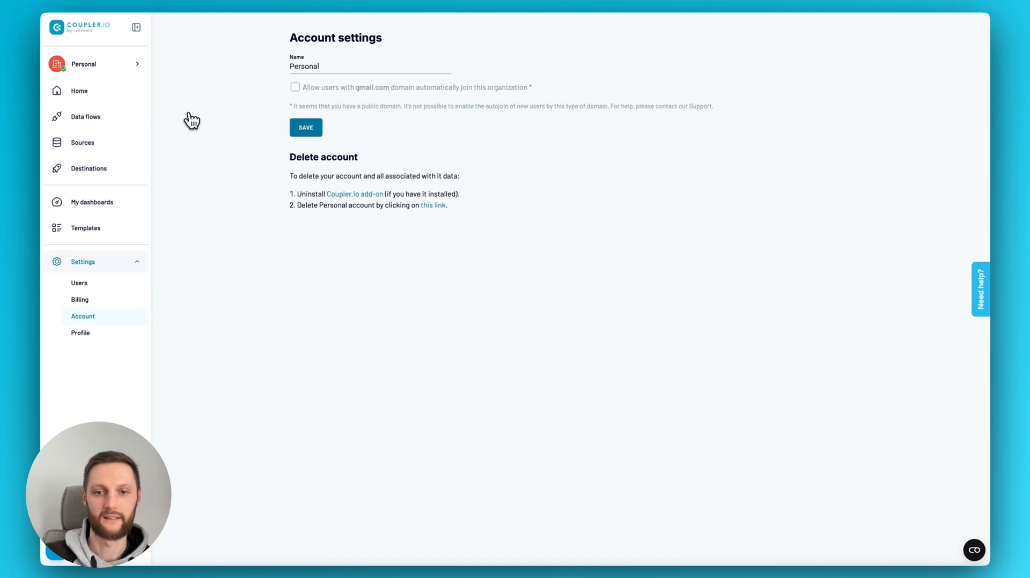
left_click(78, 91)
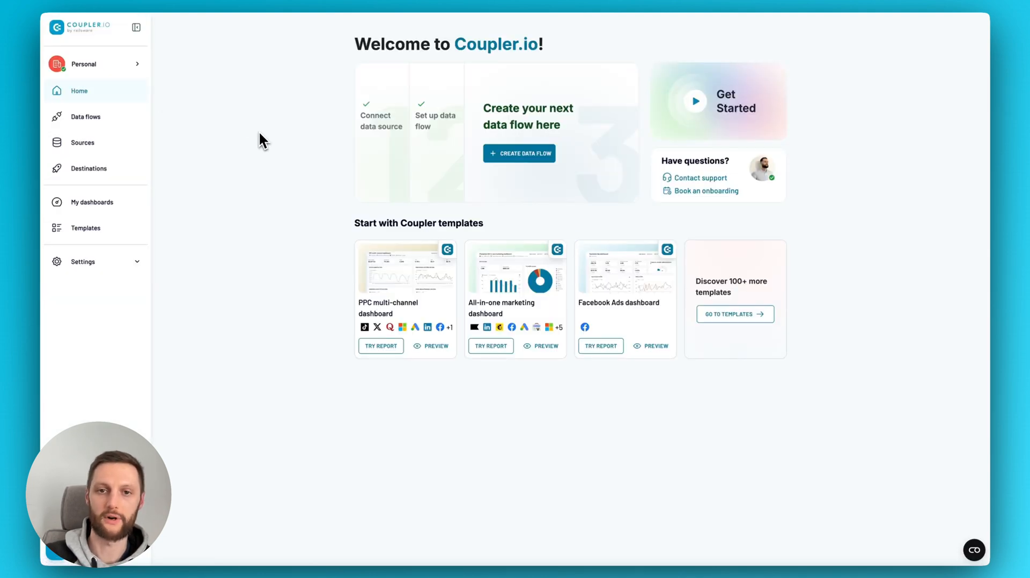